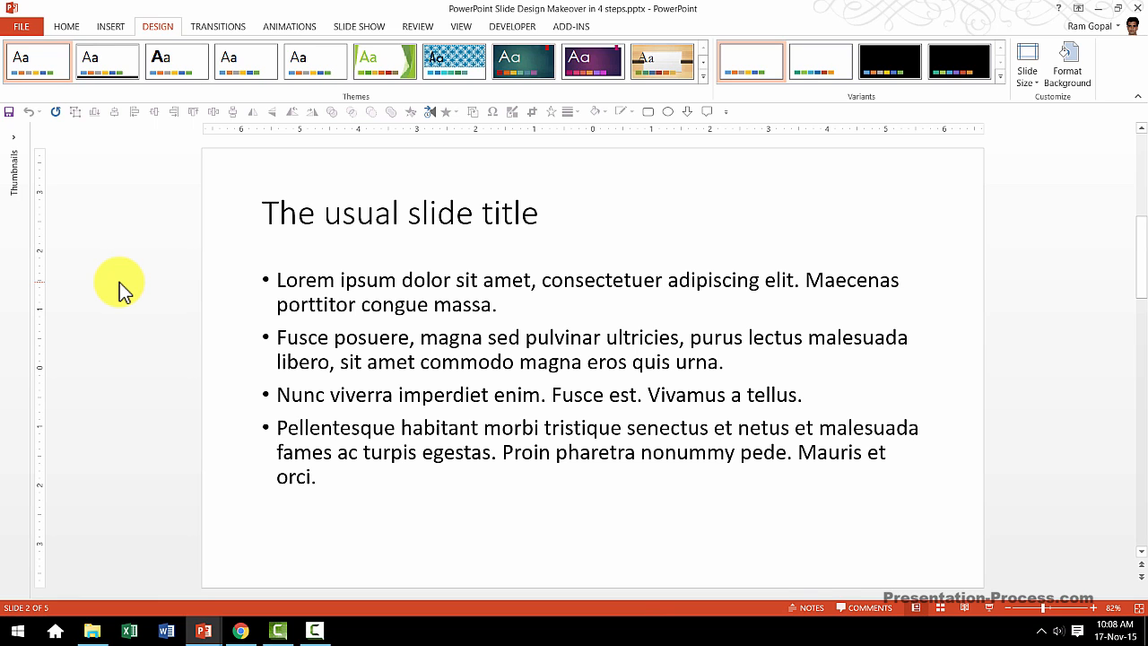
Preview the Facet and Organic themes on the slide
click(385, 61)
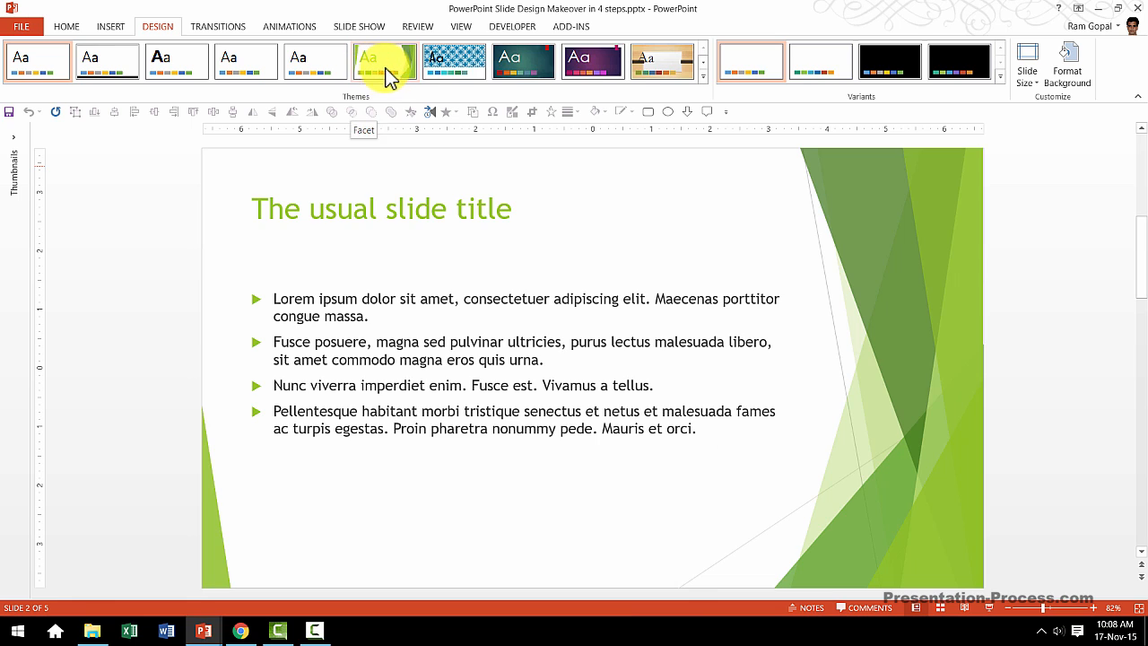
click(661, 61)
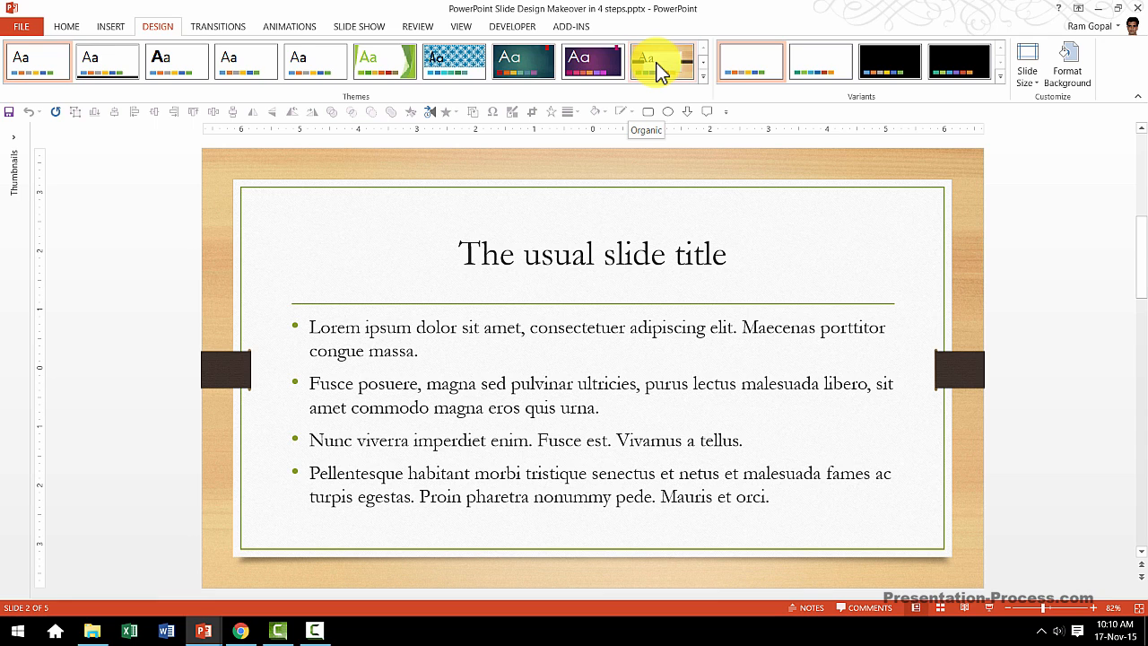
click(384, 61)
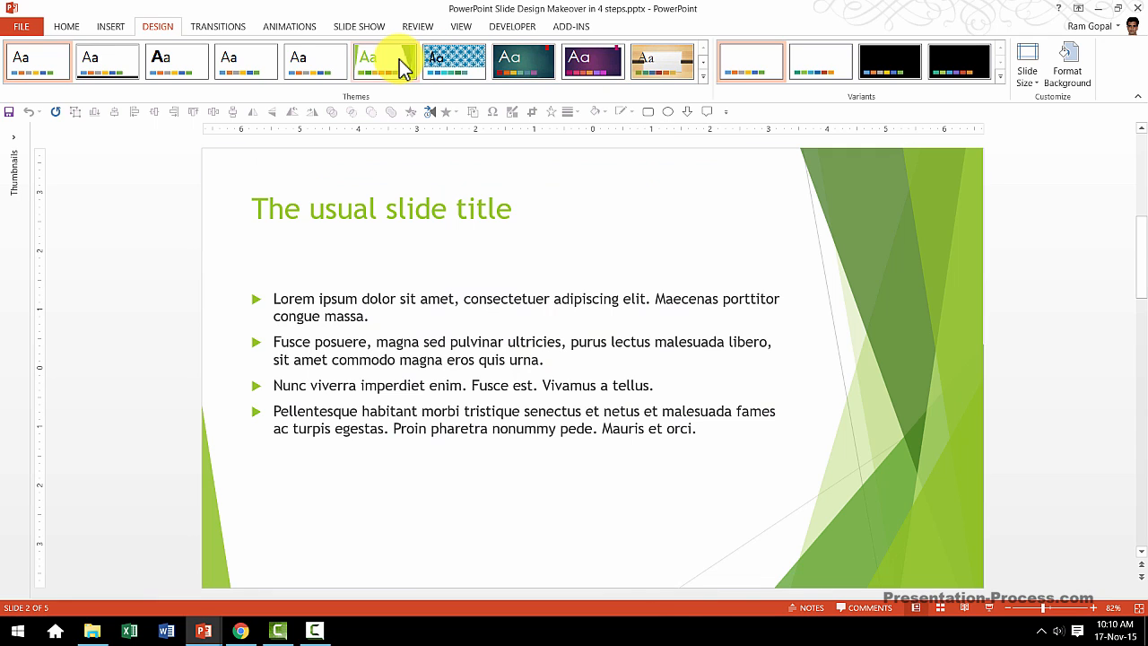
mouse_move(386, 61)
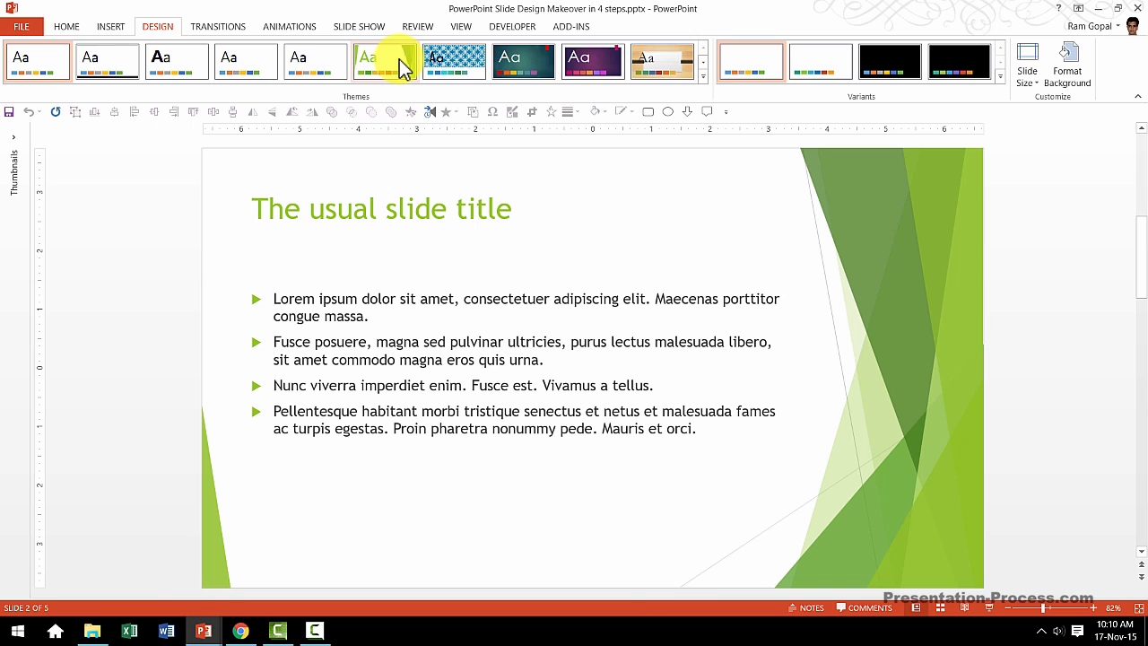
Restore the slide's plain original design and enter Slide Master view
click(384, 61)
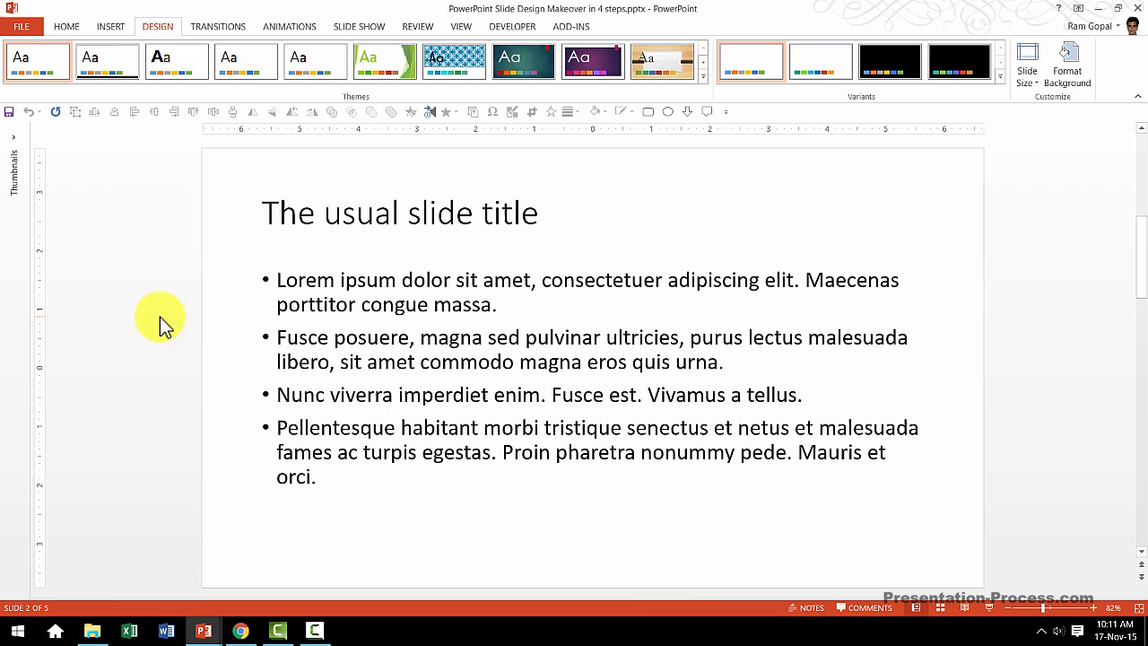
mouse_move(175, 323)
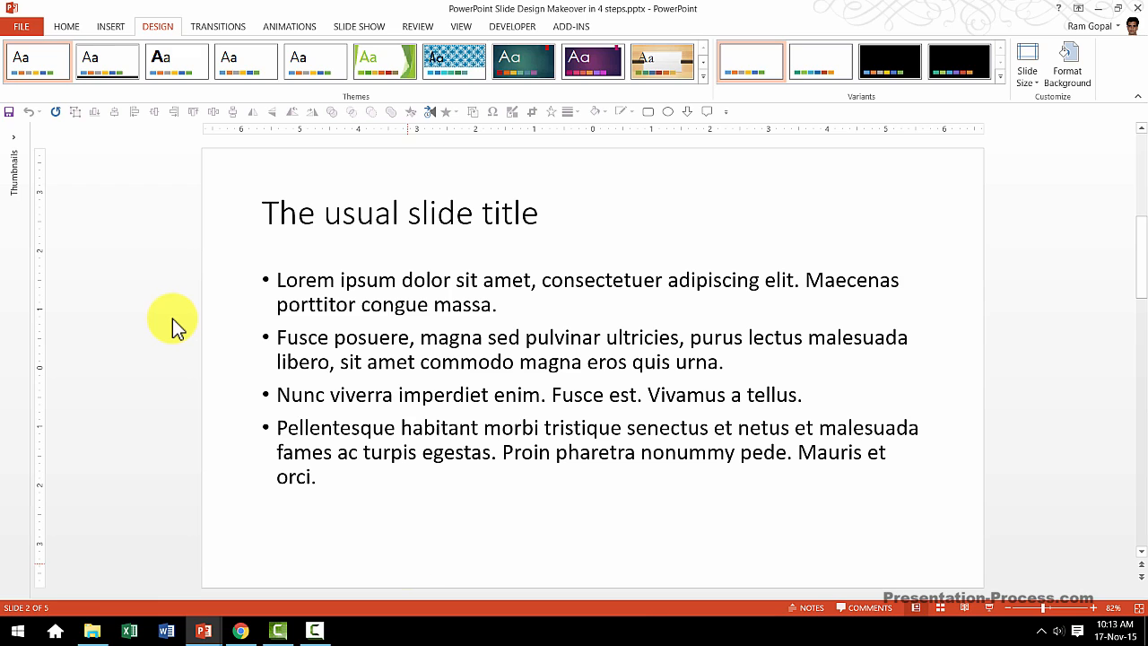
mouse_move(410, 577)
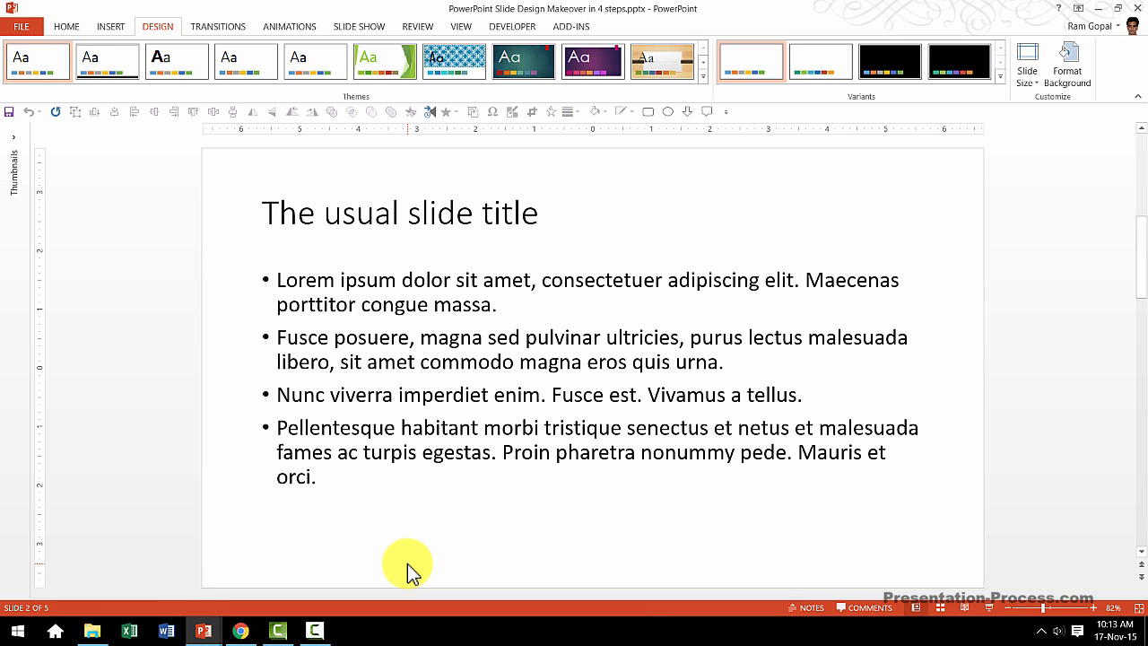
mouse_move(418, 169)
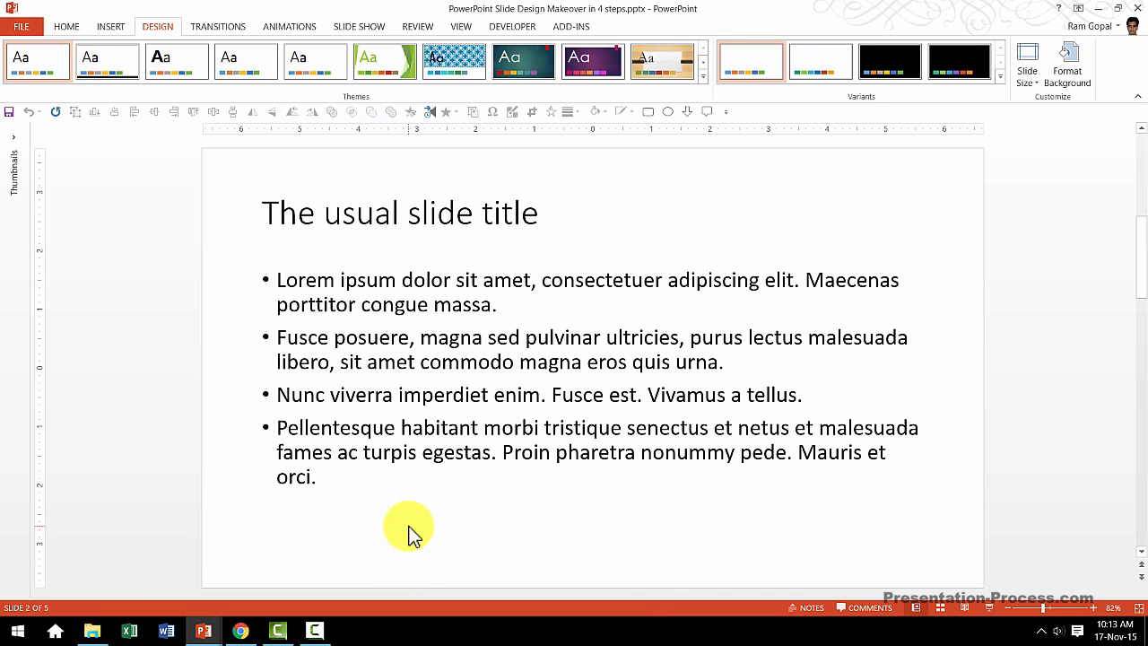
click(460, 26)
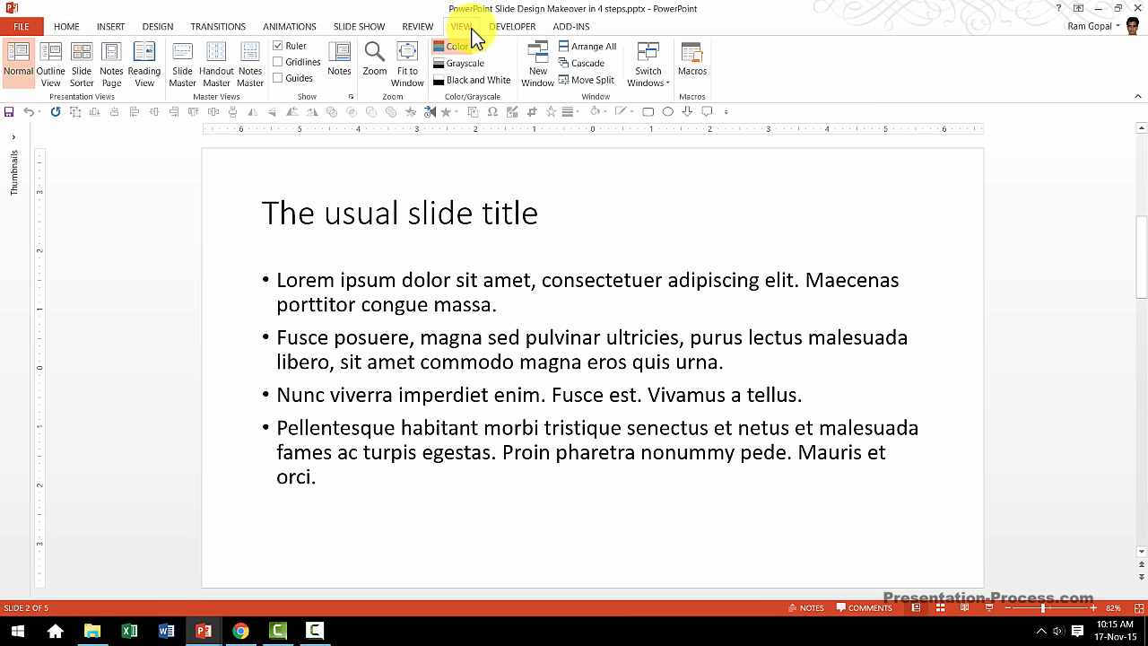
mouse_move(182, 69)
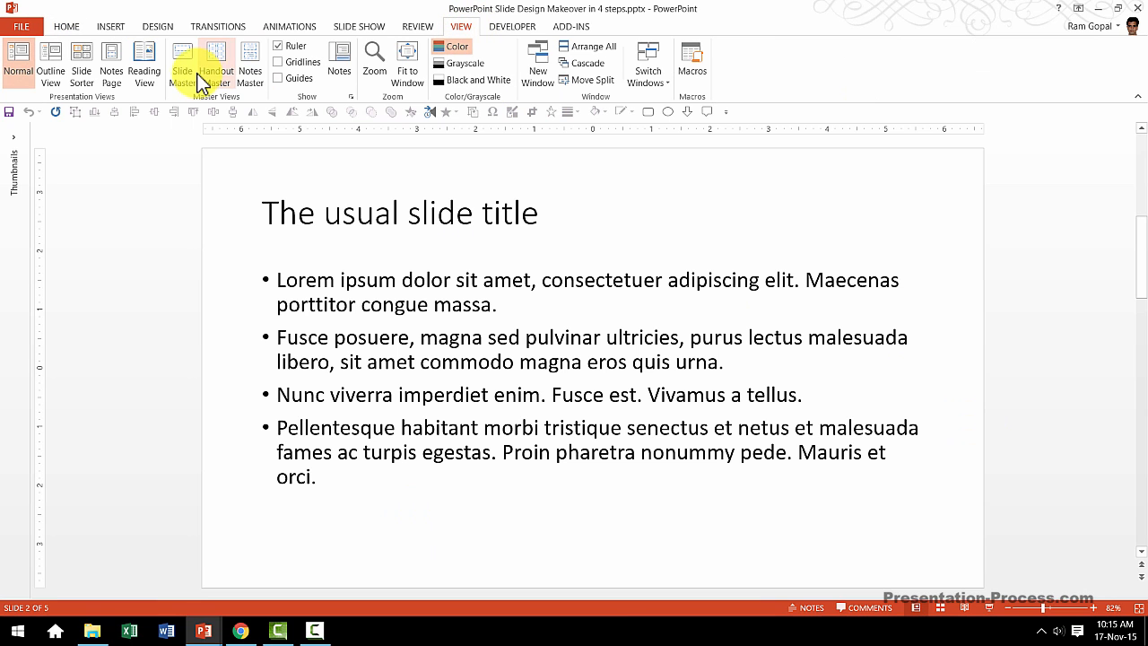
click(184, 56)
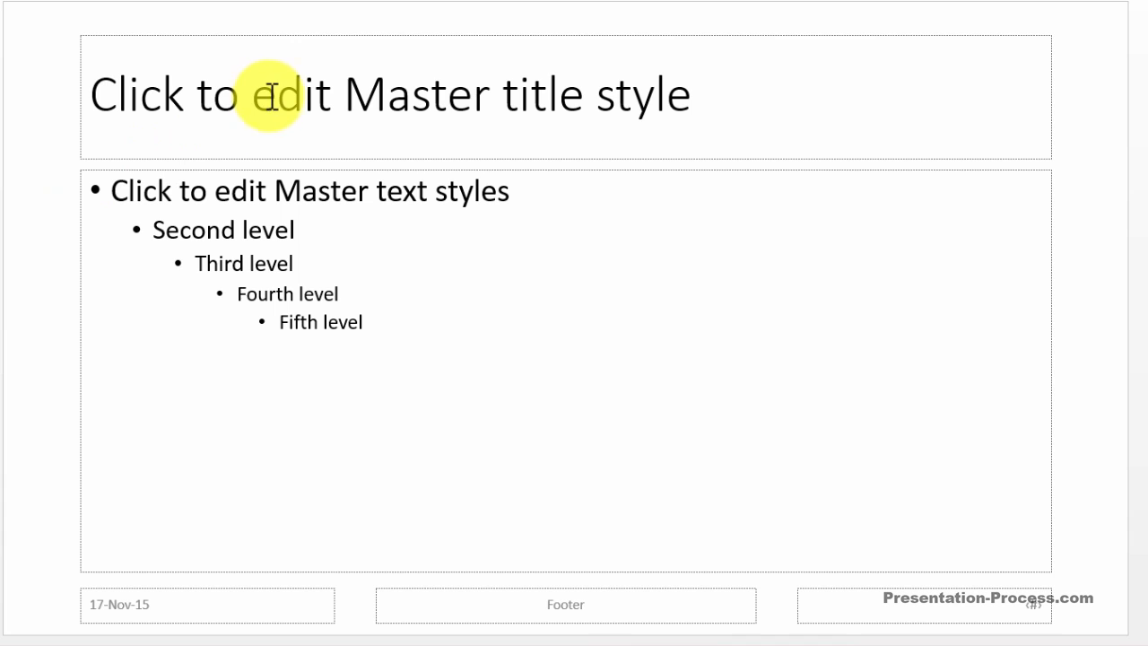
mouse_move(308, 556)
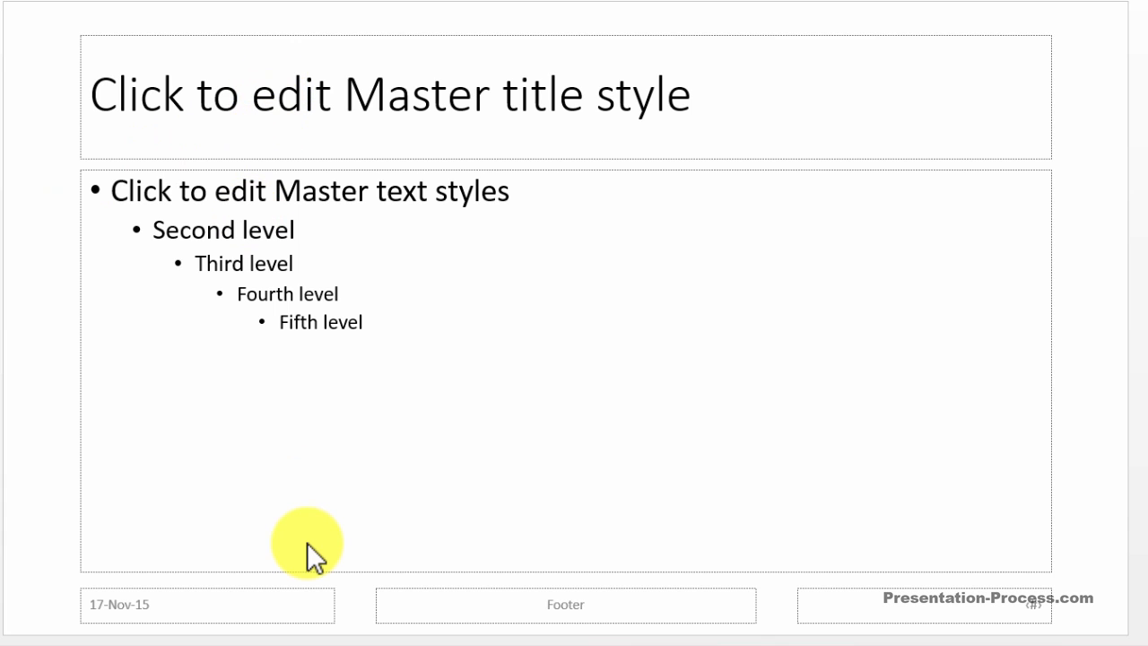
mouse_move(357, 135)
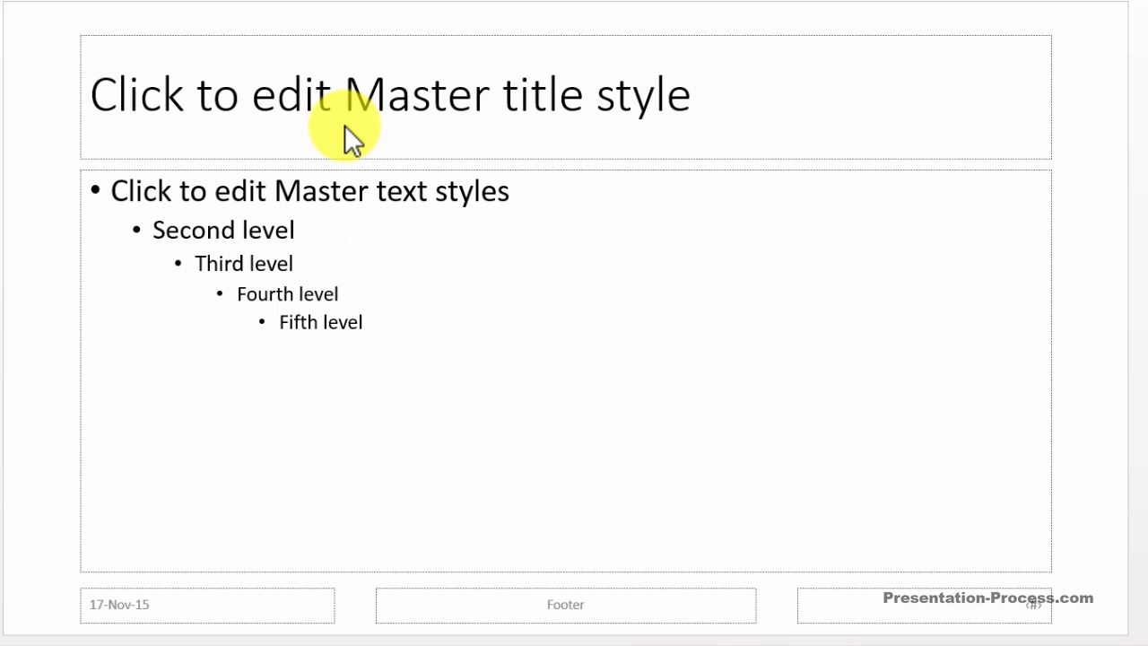
mouse_move(81, 95)
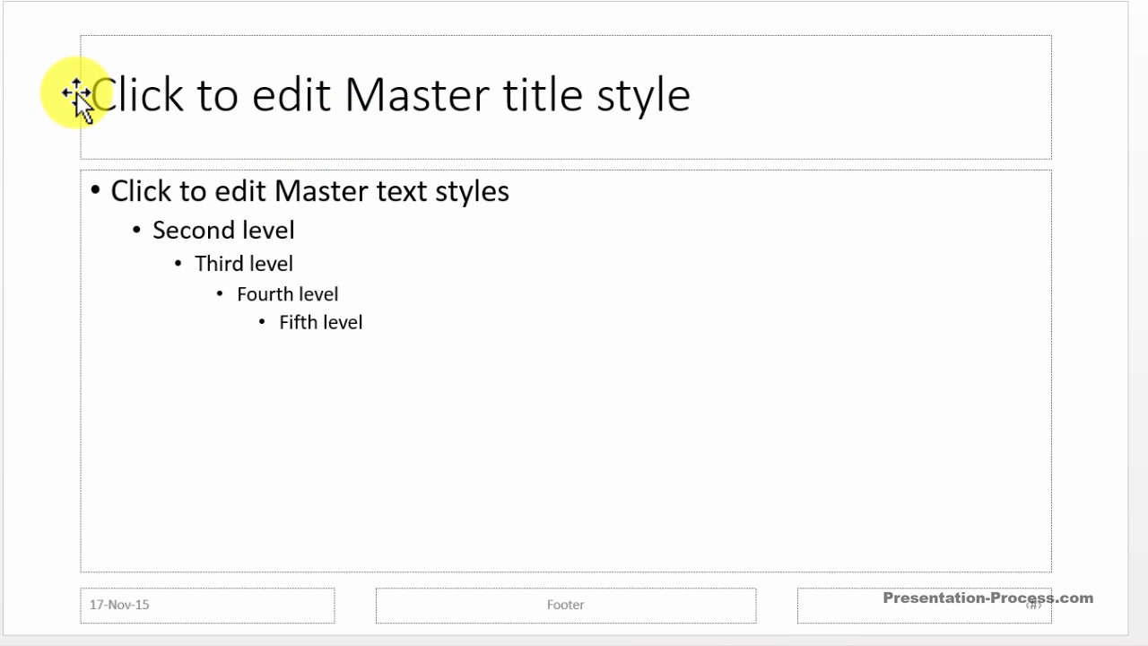
mouse_move(314, 451)
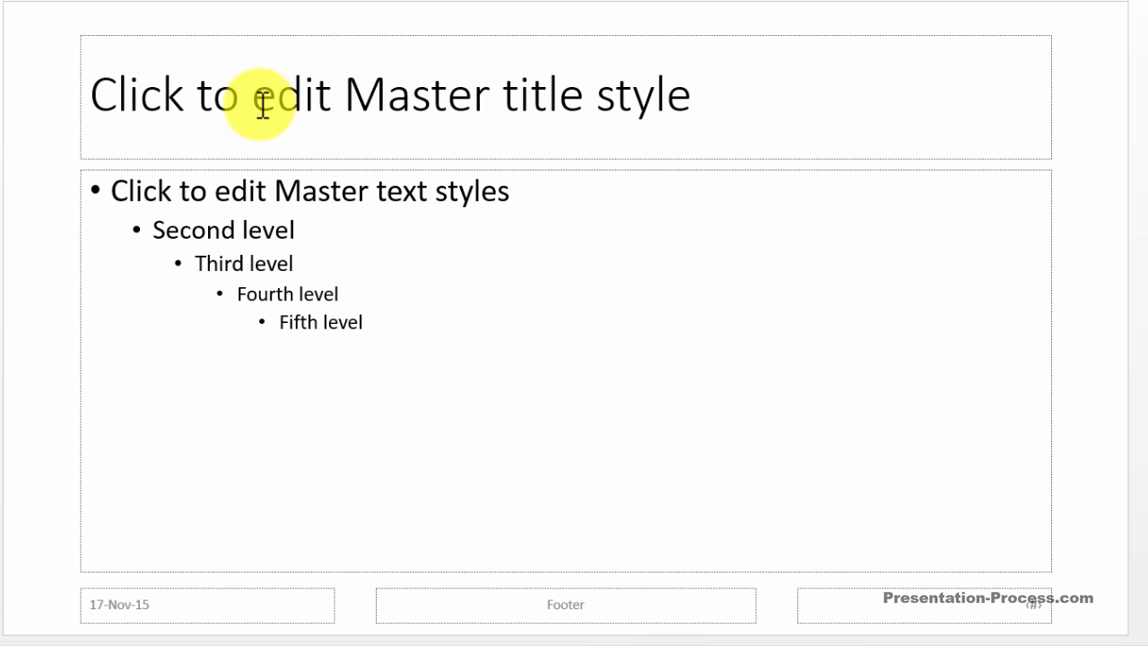
mouse_move(438, 146)
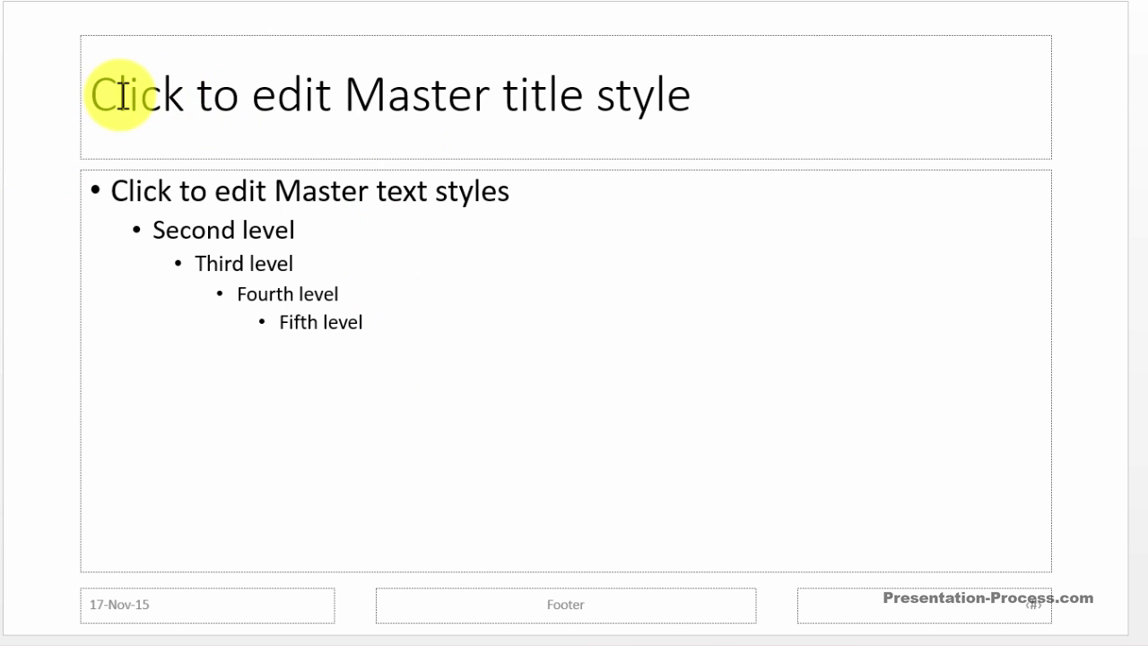
mouse_move(247, 314)
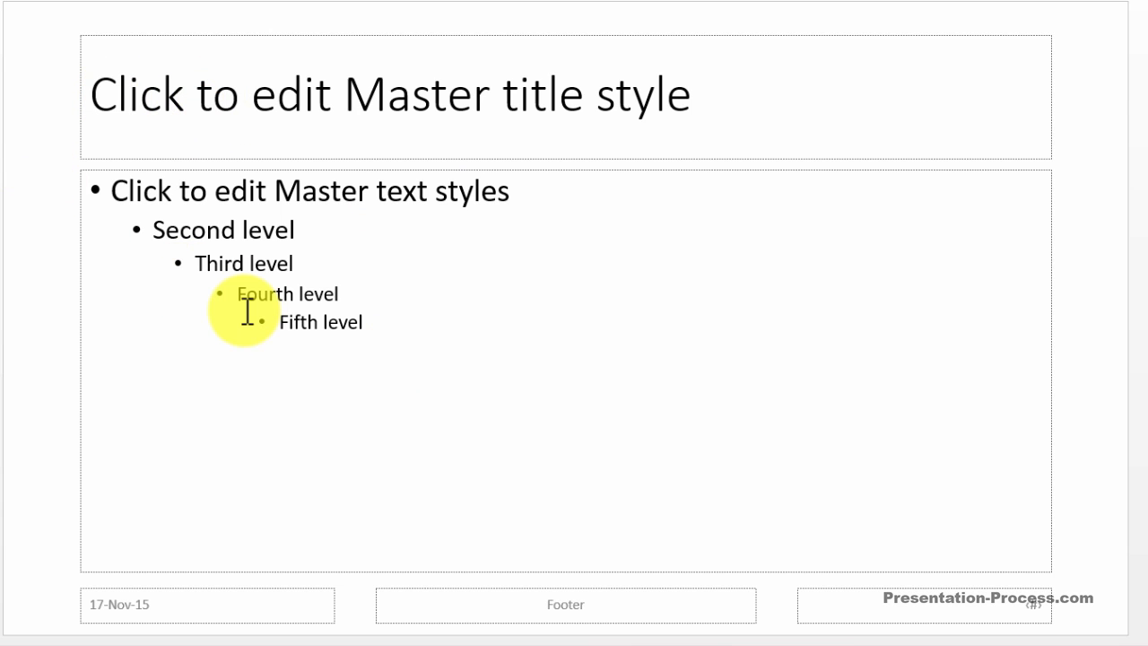
mouse_move(105, 94)
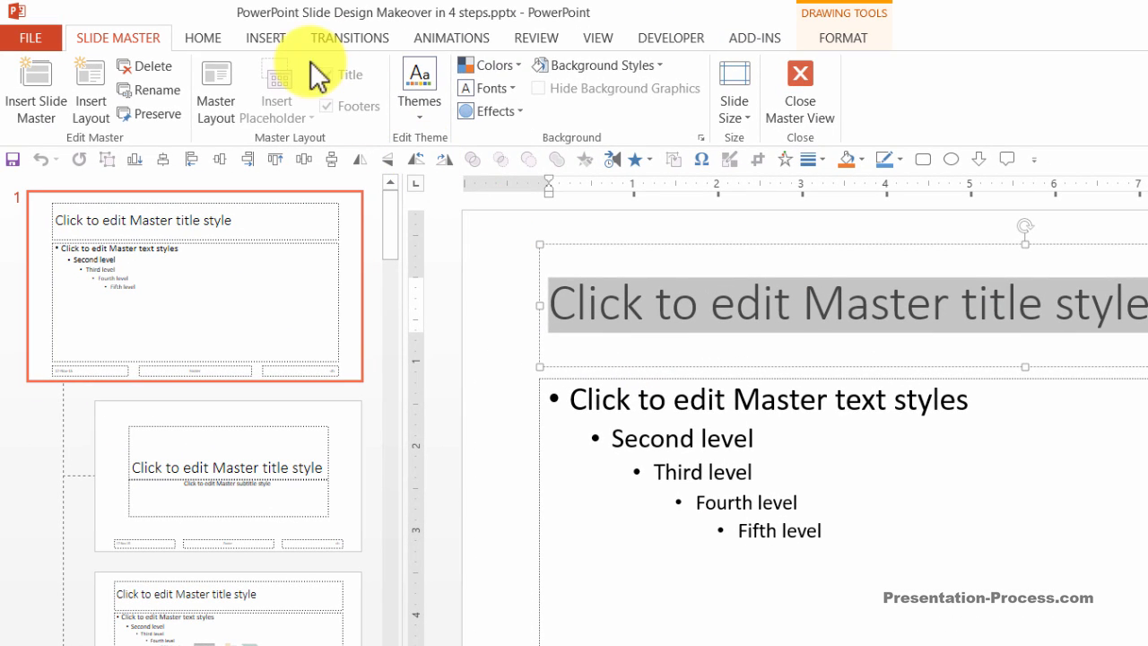
click(203, 37)
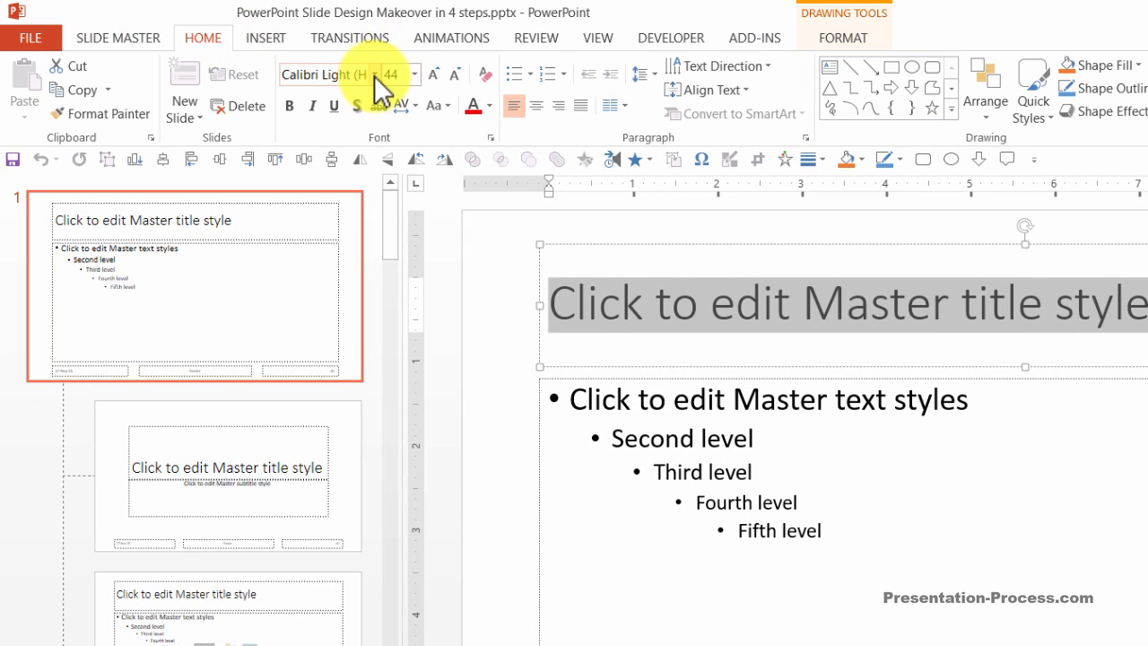
click(379, 74)
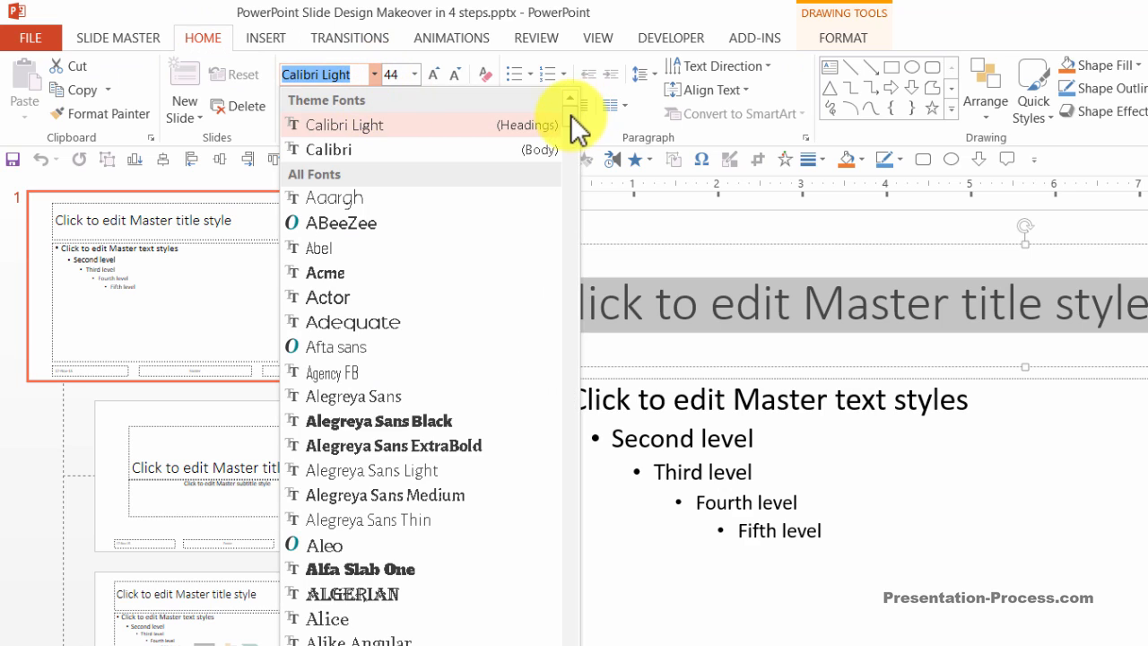
scroll(down, 3)
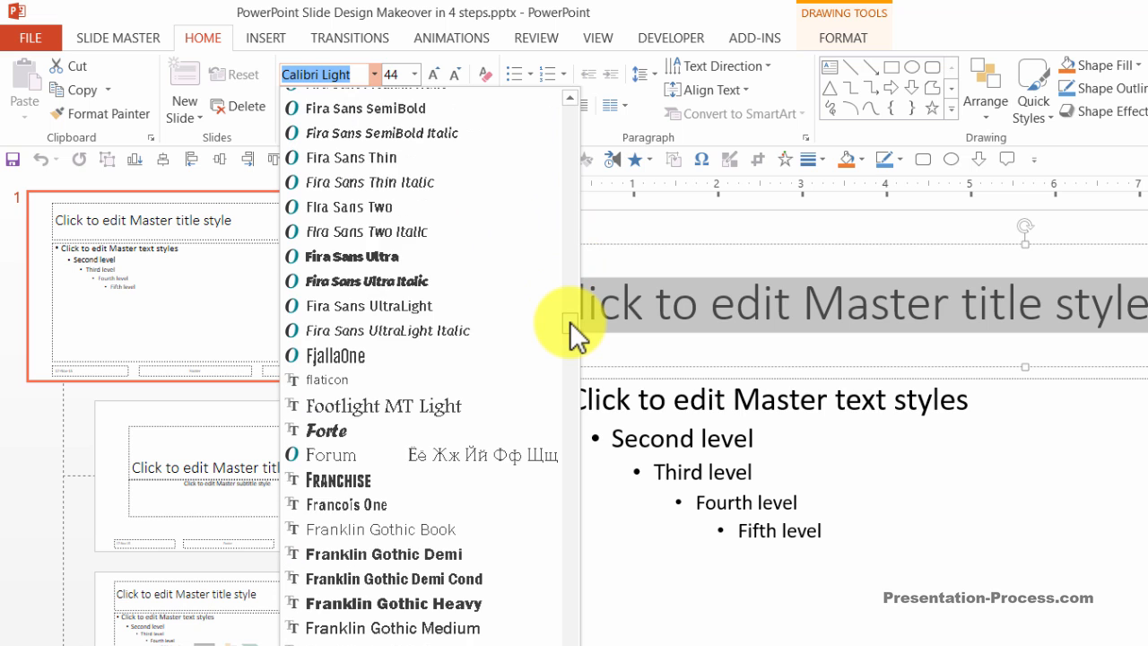
scroll(down, 3)
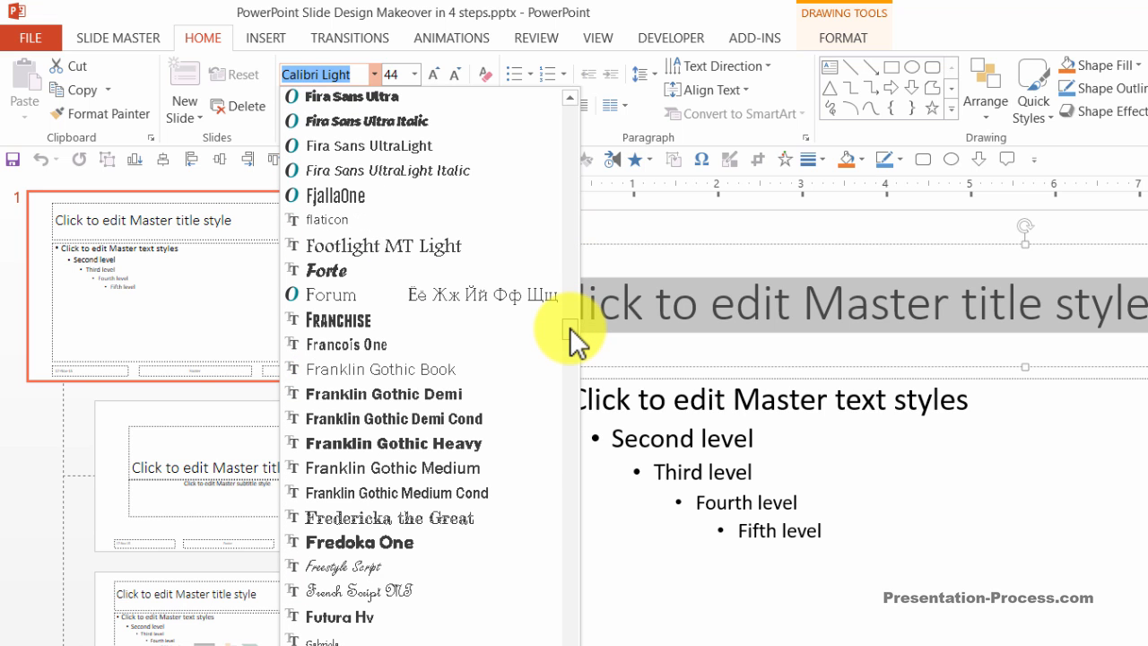
mouse_move(449, 512)
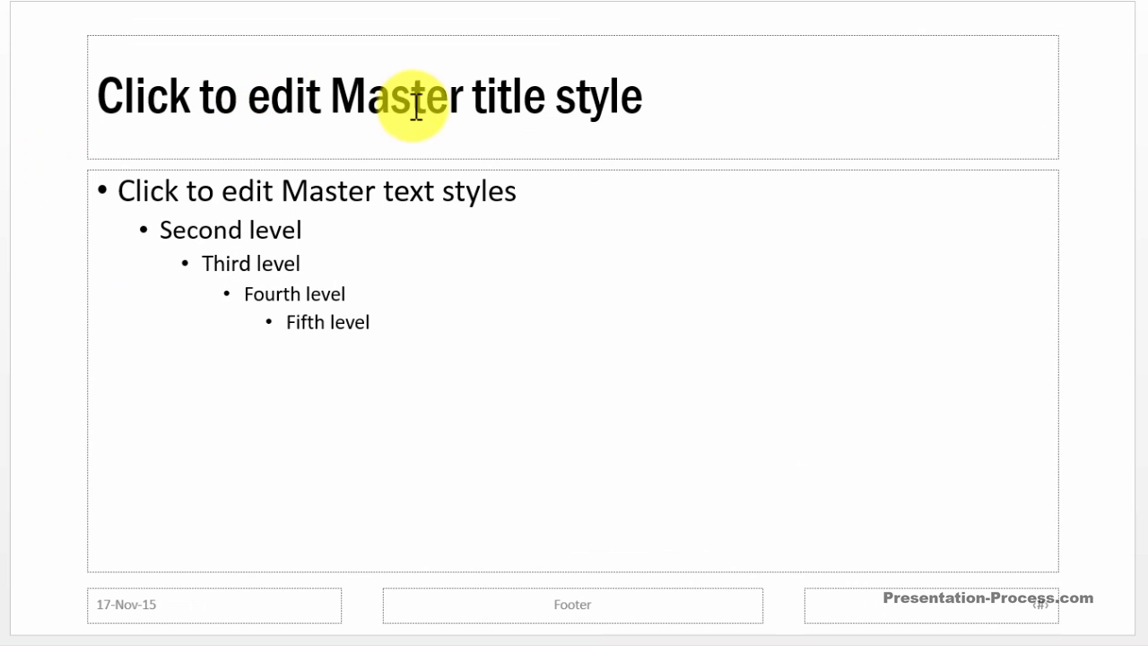
mouse_move(308, 320)
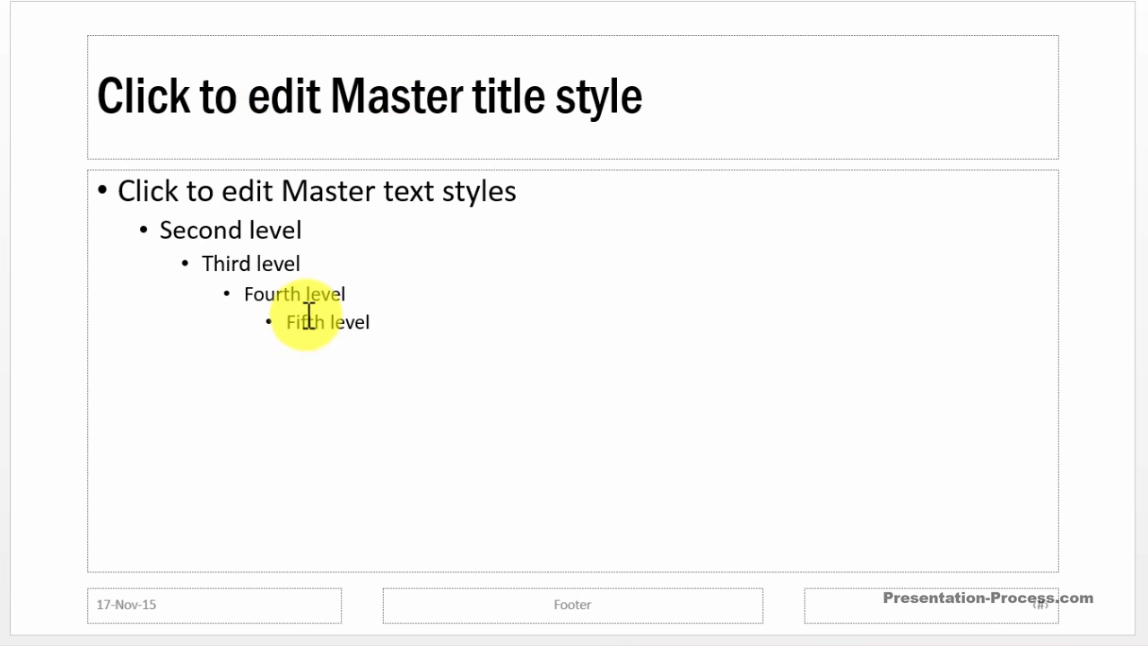
mouse_move(60, 303)
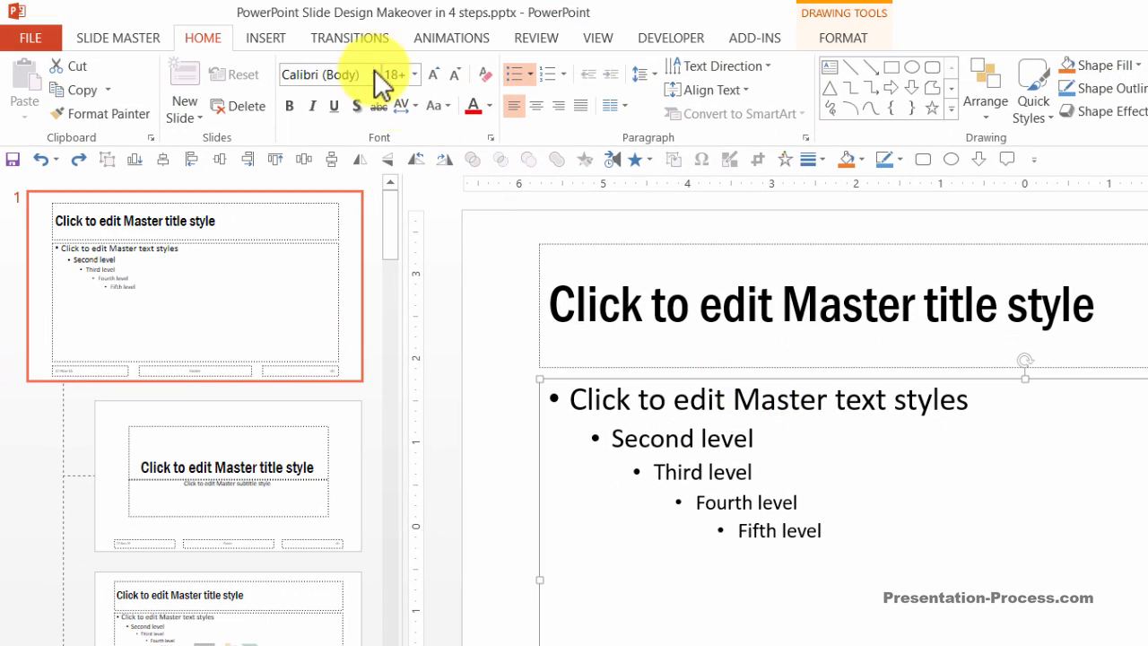
Apply the Tw Cen MT font to the master body placeholder's text
click(370, 74)
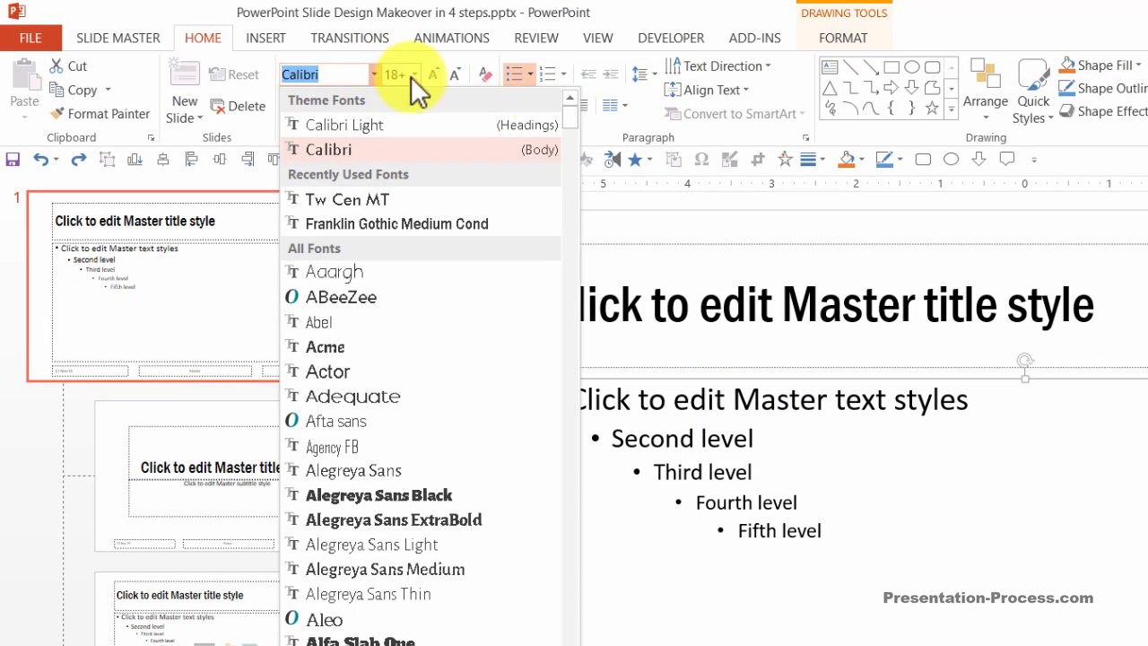
scroll(down, 3)
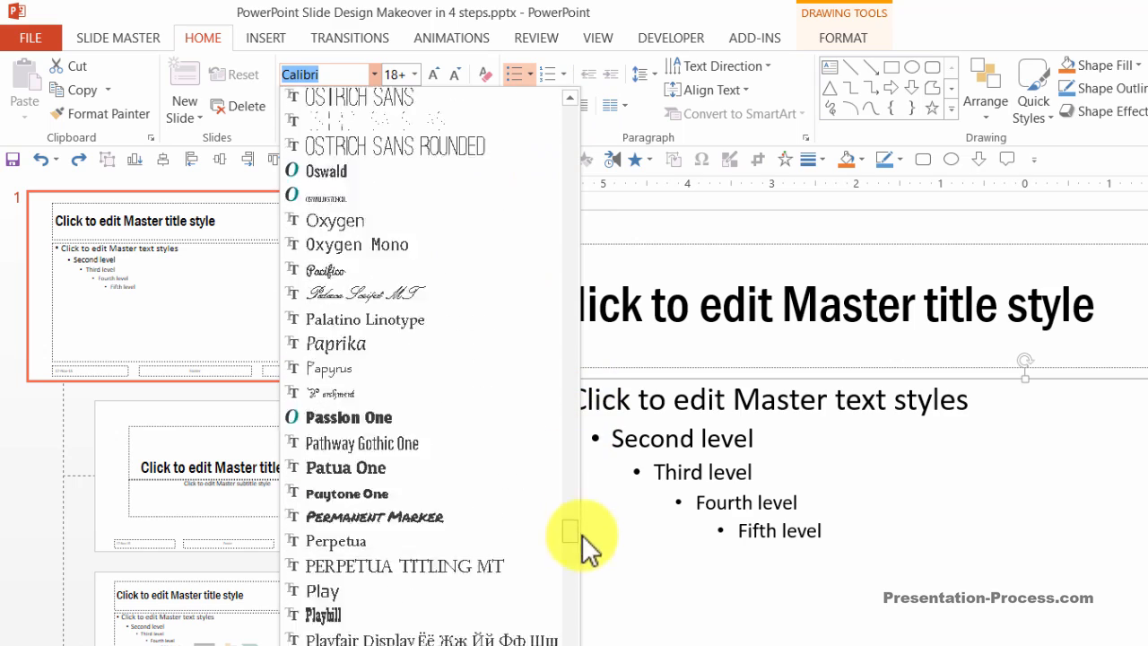
scroll(down, 3)
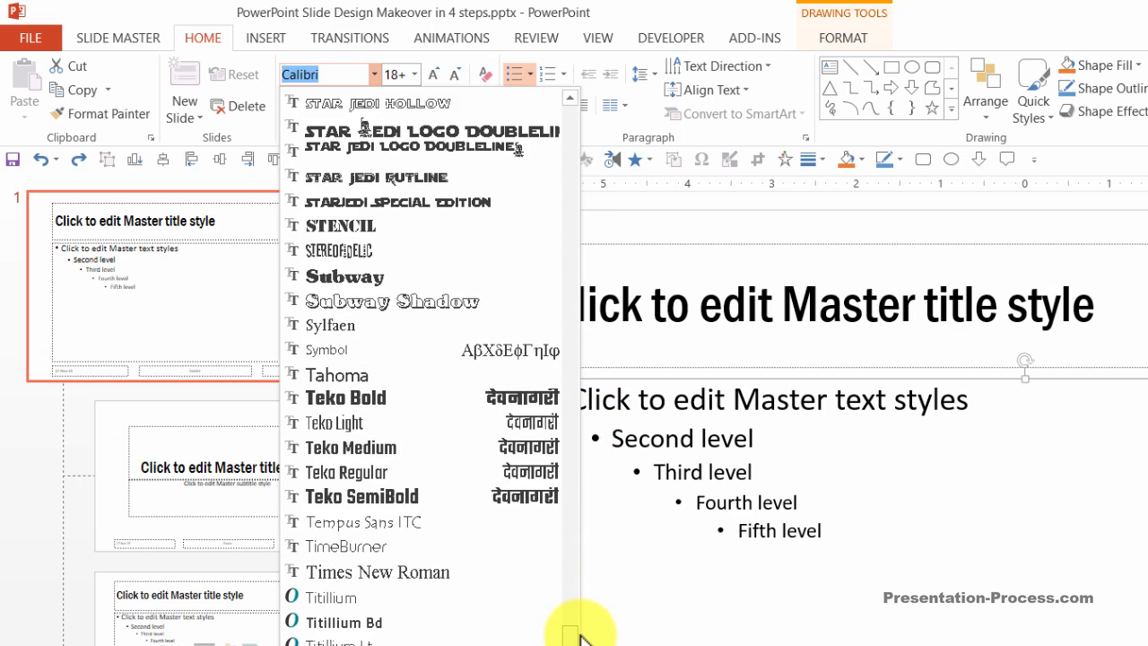
scroll(down, 3)
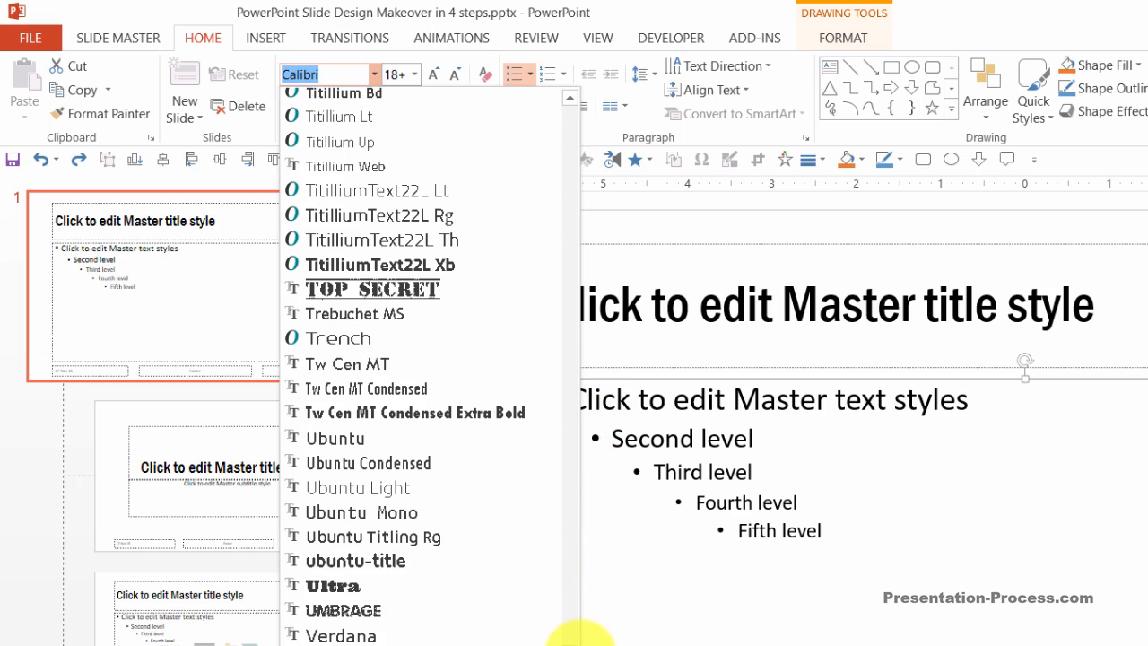
click(347, 363)
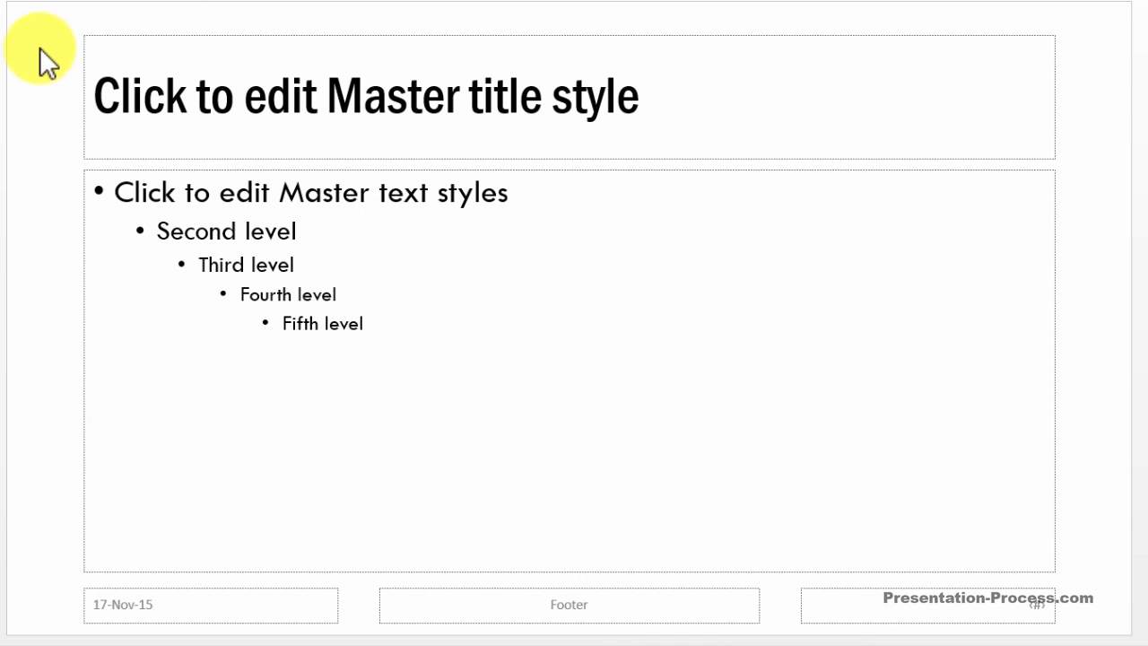
mouse_move(43, 601)
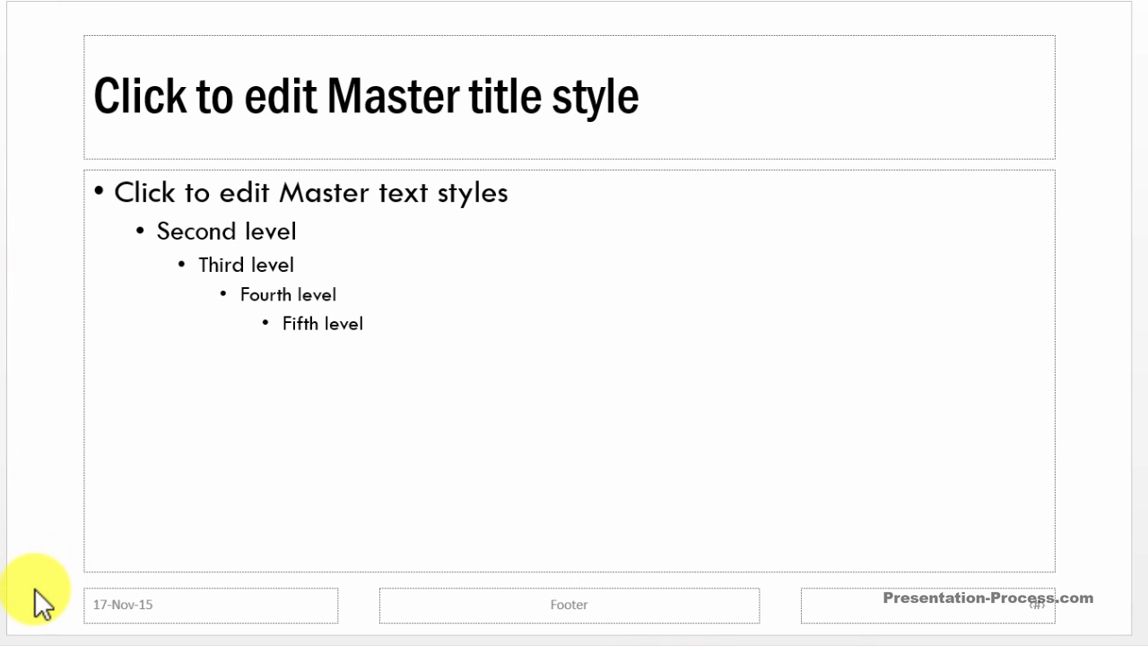
mouse_move(196, 614)
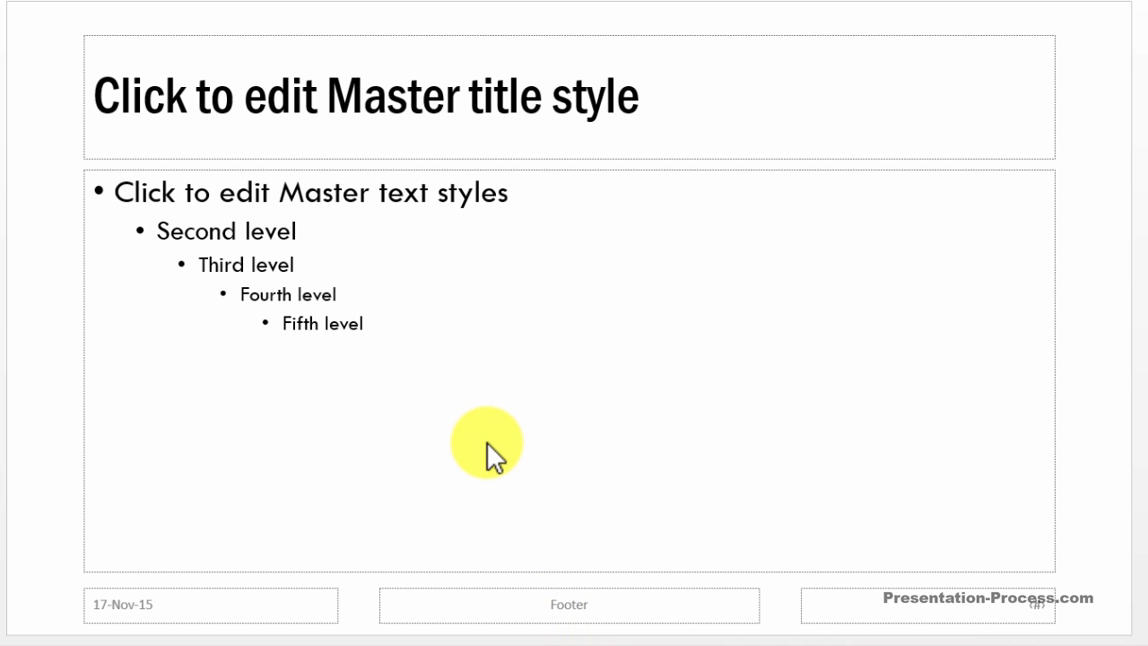
mouse_move(79, 380)
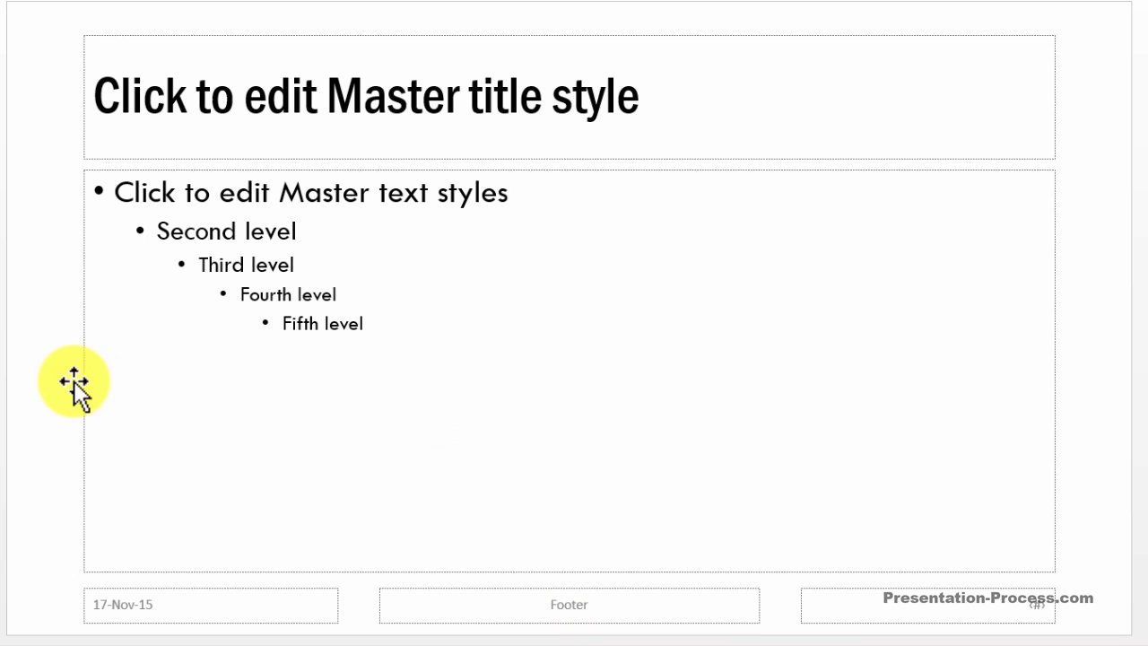
mouse_move(41, 607)
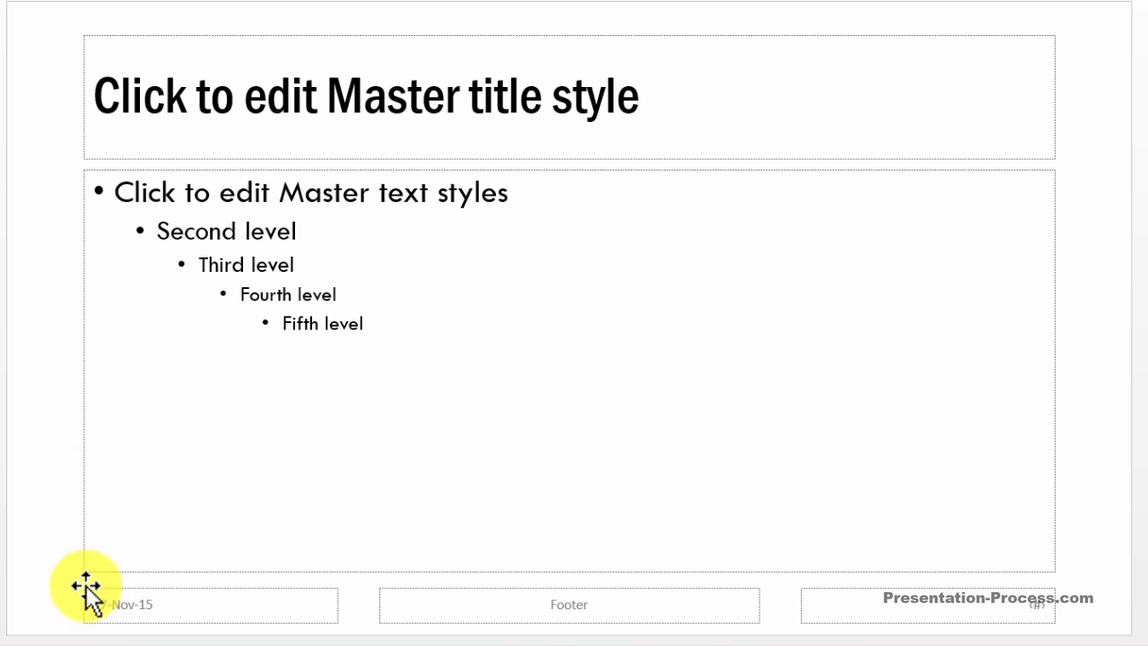
mouse_move(1107, 612)
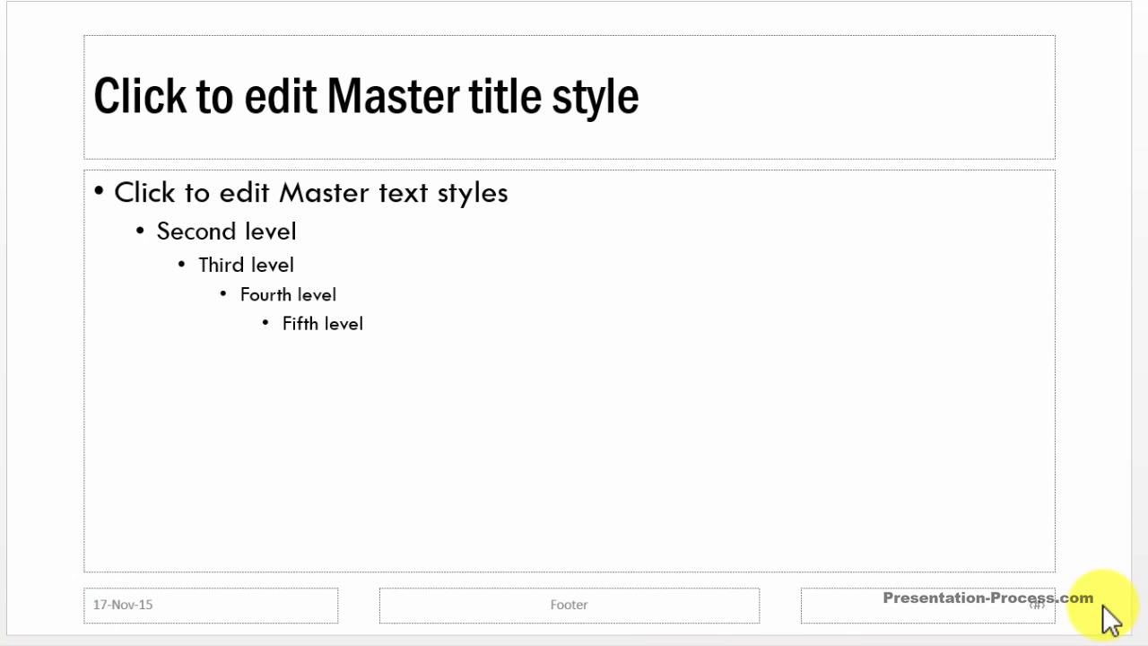
mouse_move(881, 447)
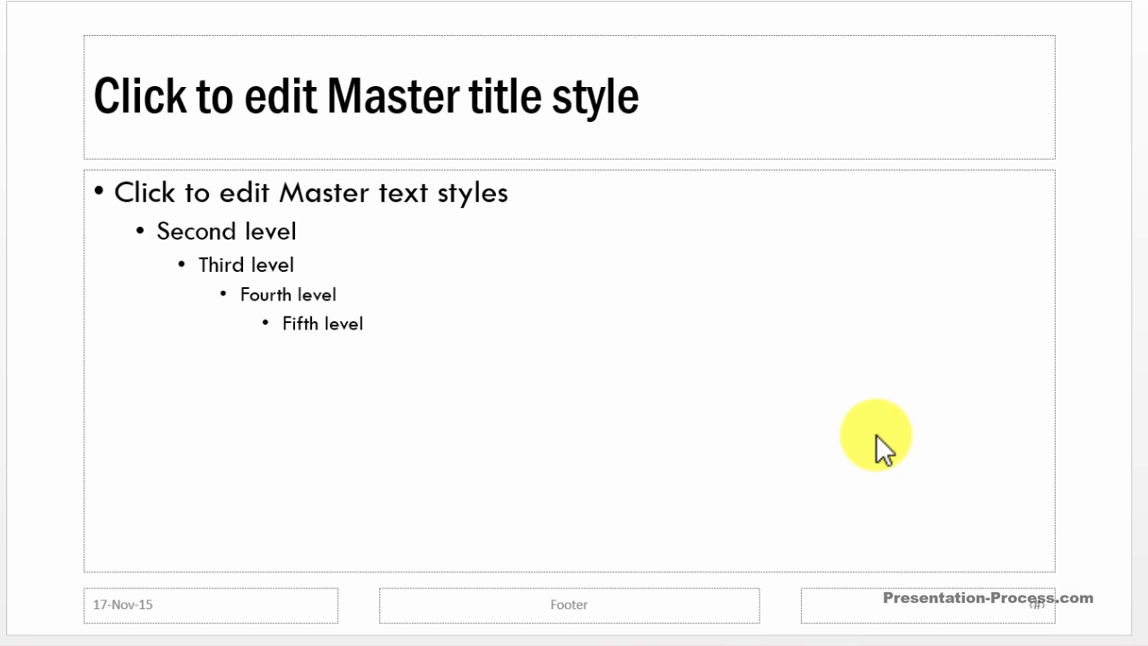
mouse_move(75, 605)
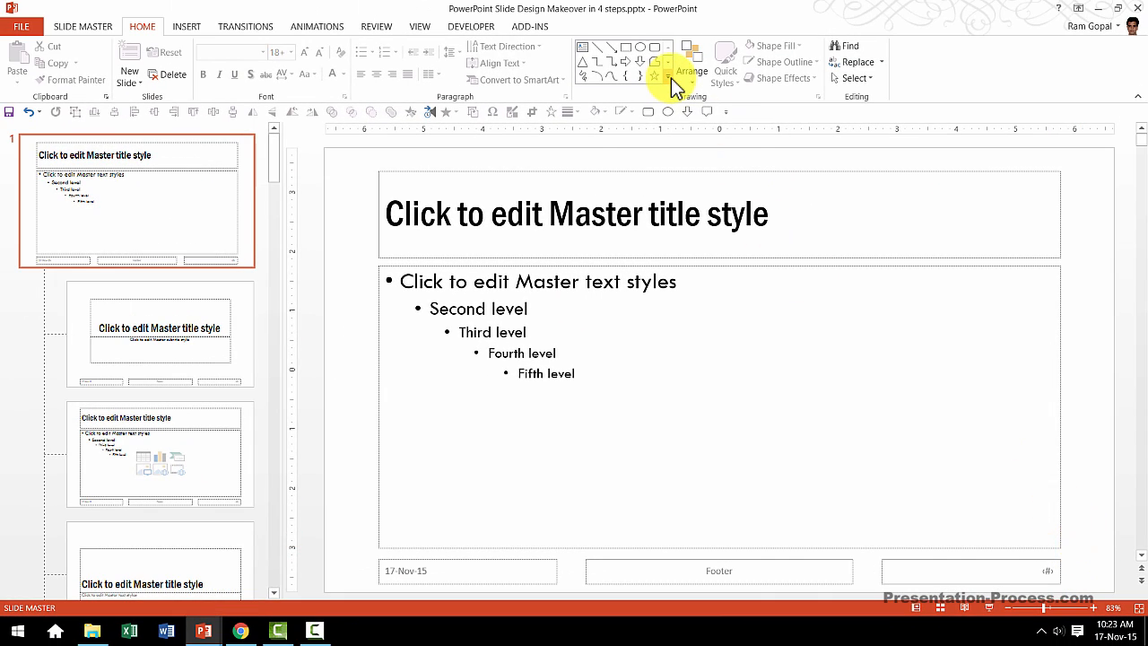
Draw a dark grey rectangle along the master's bottom edge and send it behind the footers
click(657, 64)
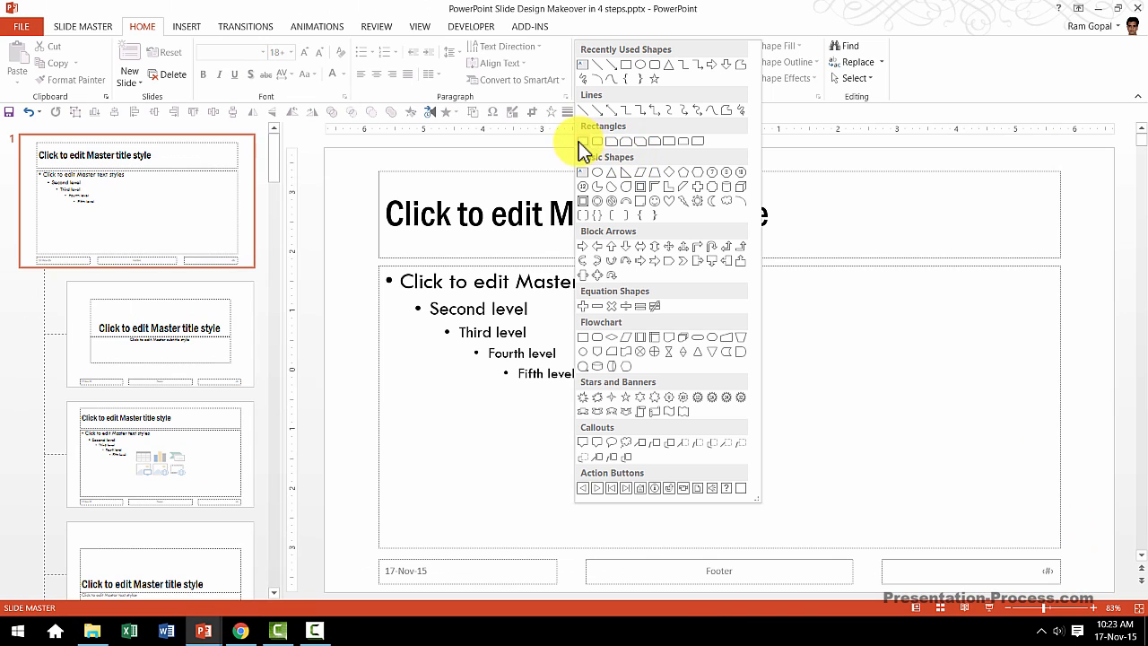
click(602, 141)
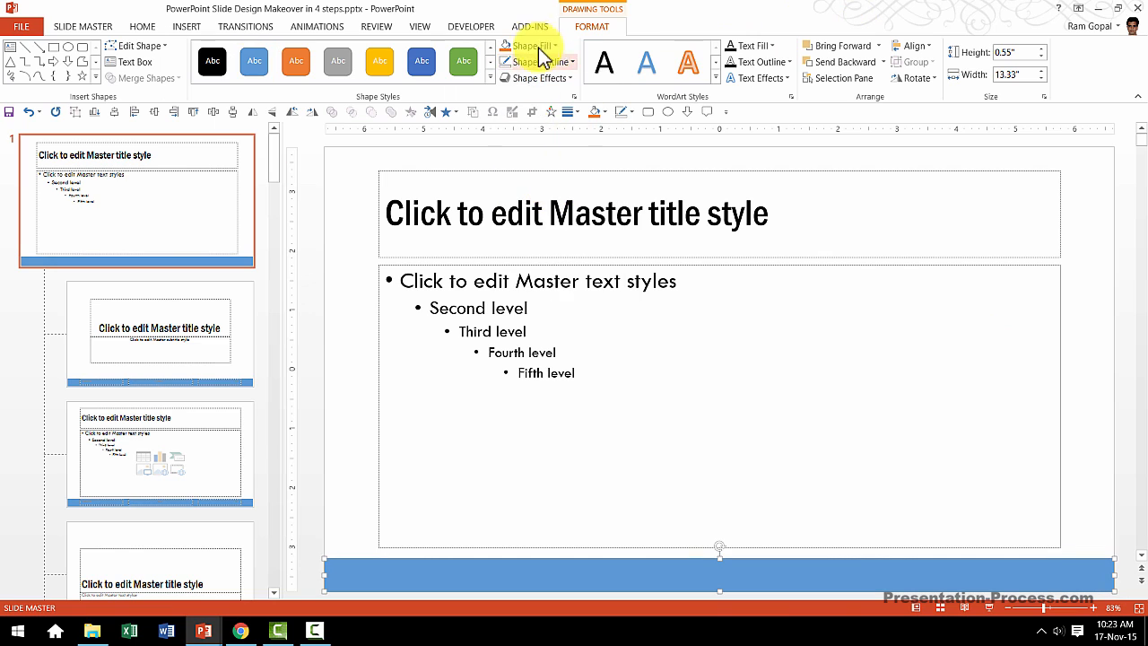
click(528, 44)
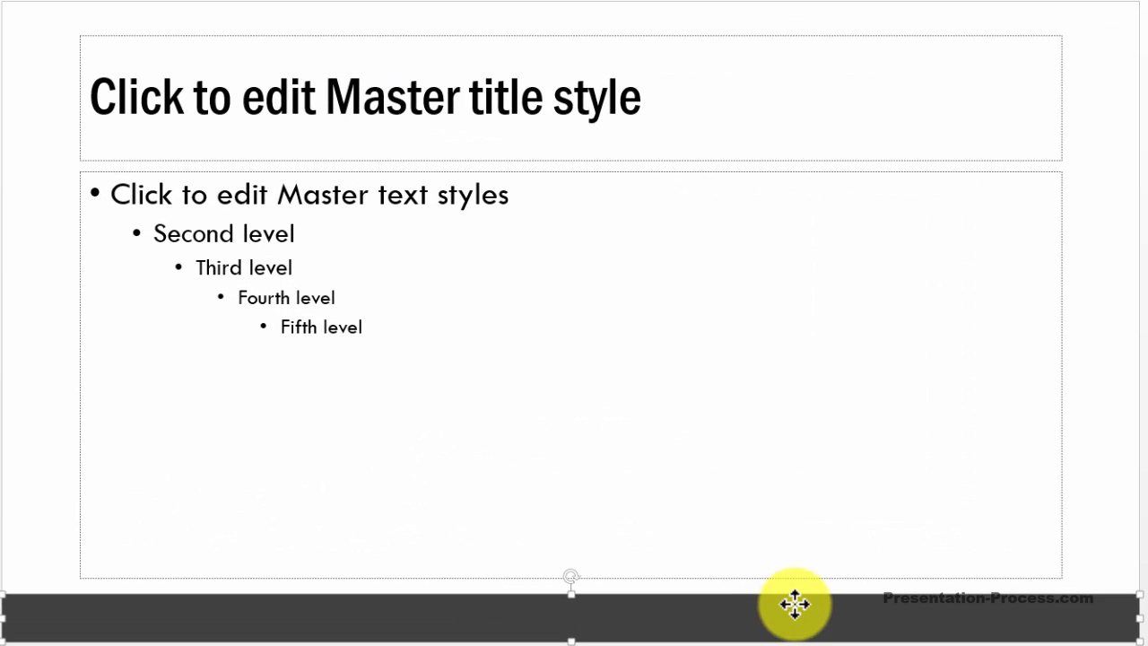
click(796, 606)
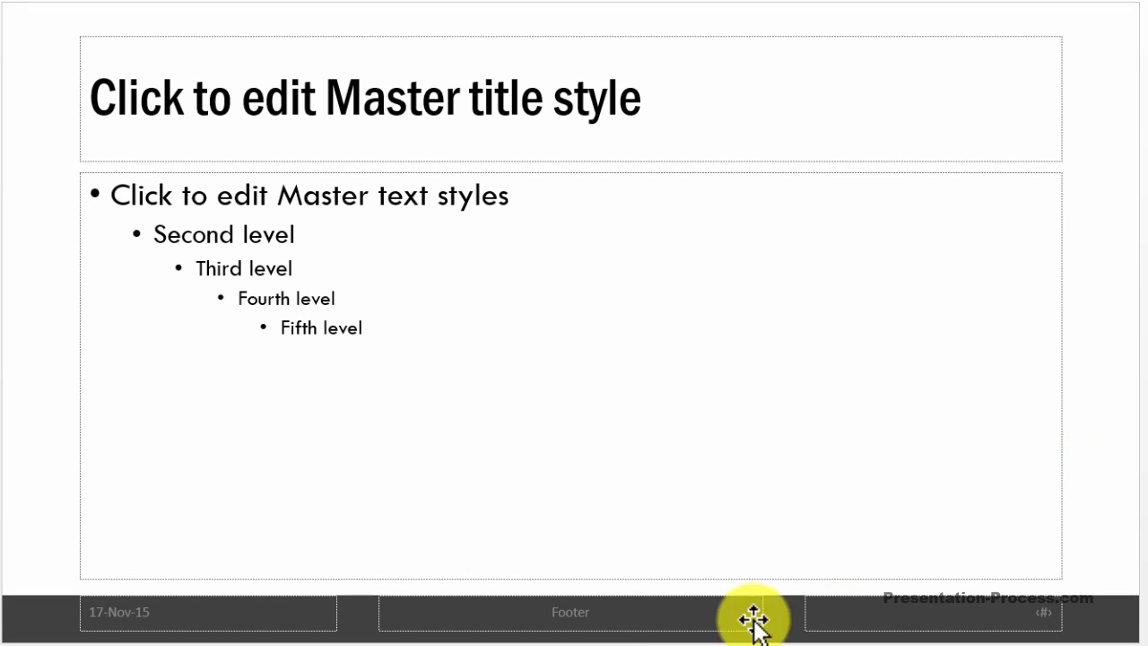
mouse_move(1005, 628)
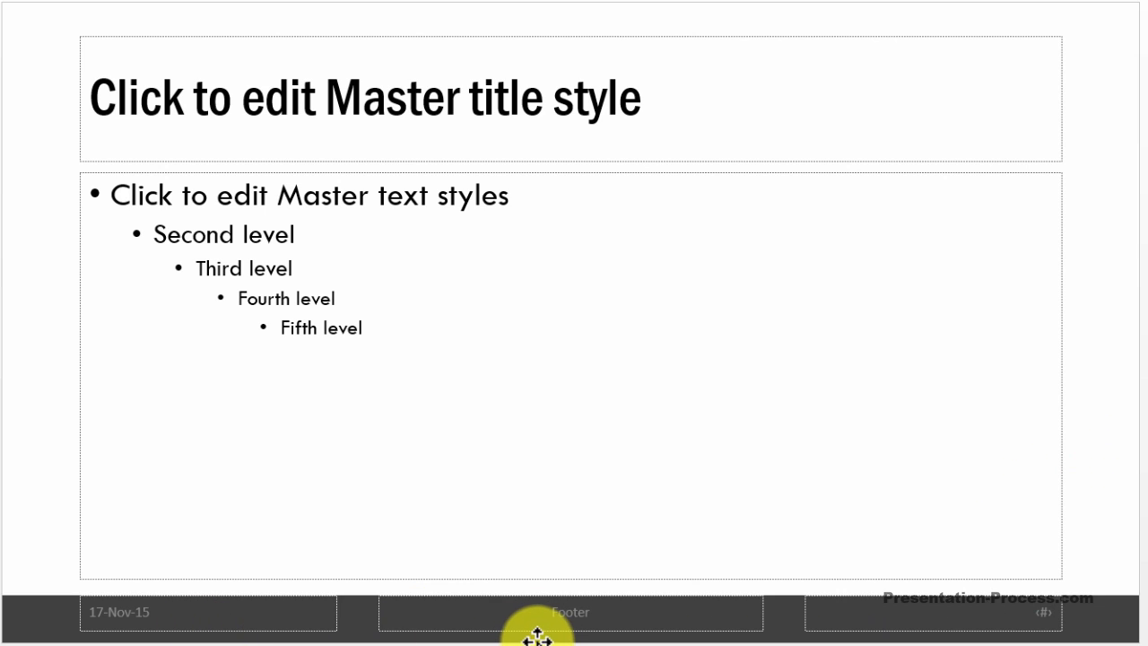
mouse_move(1133, 624)
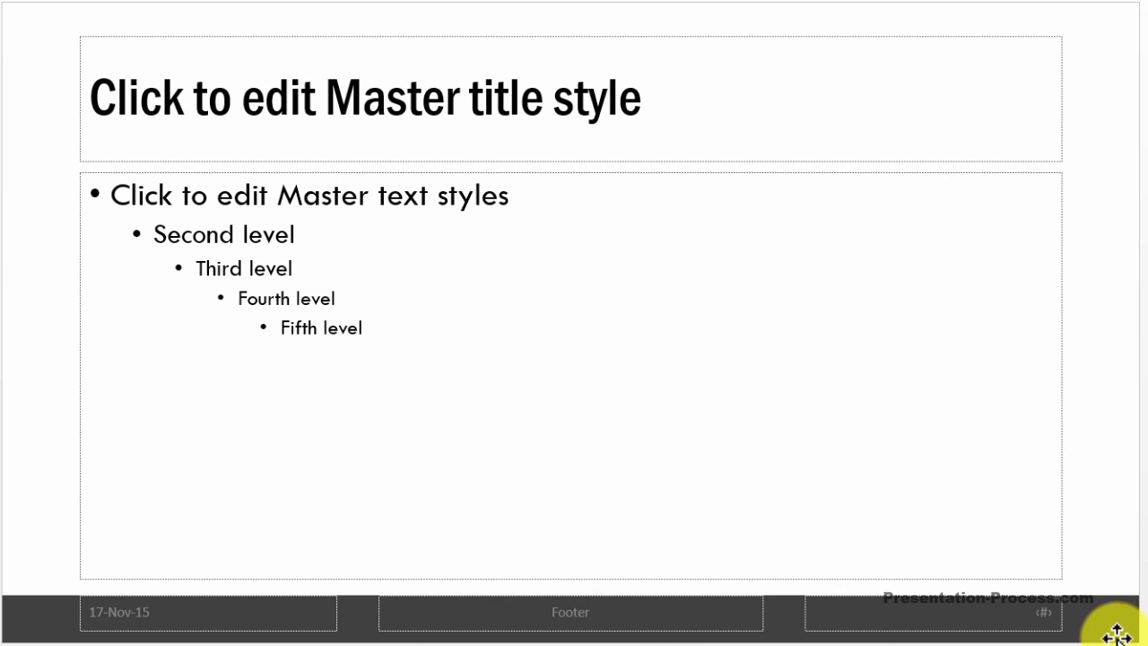
mouse_move(1018, 426)
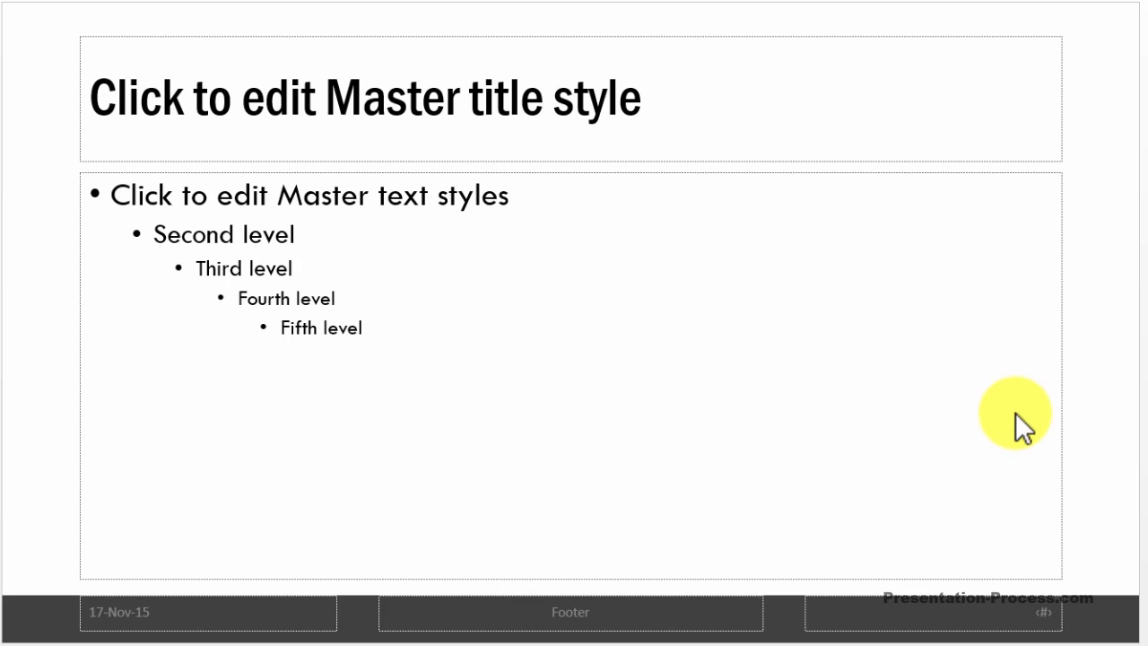
mouse_move(1052, 394)
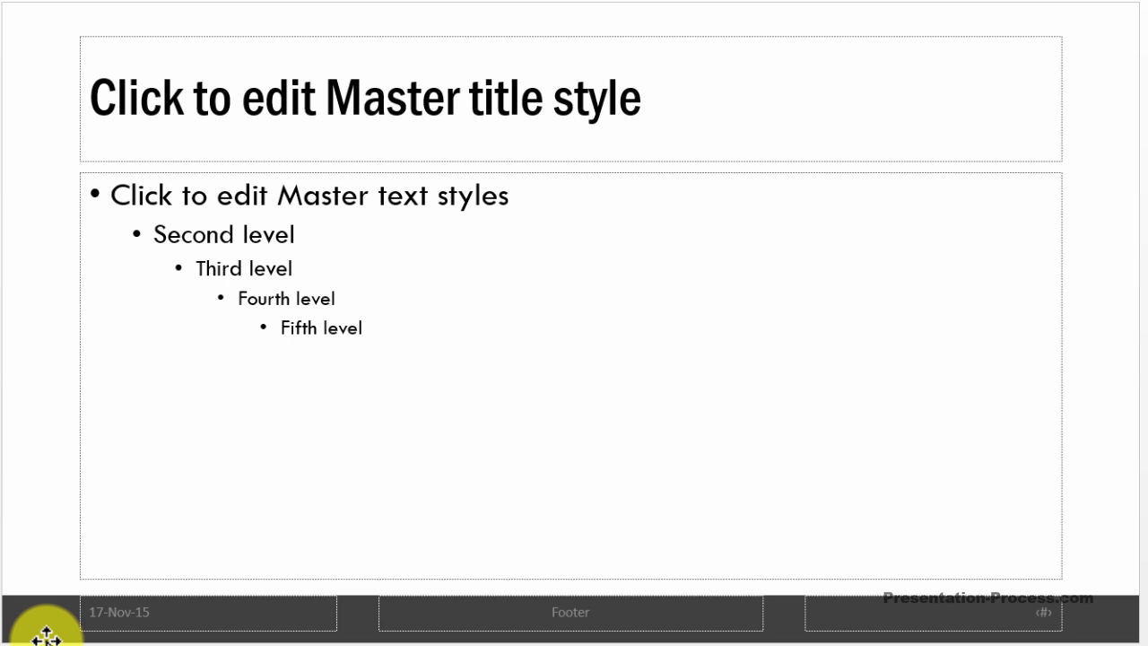
mouse_move(47, 628)
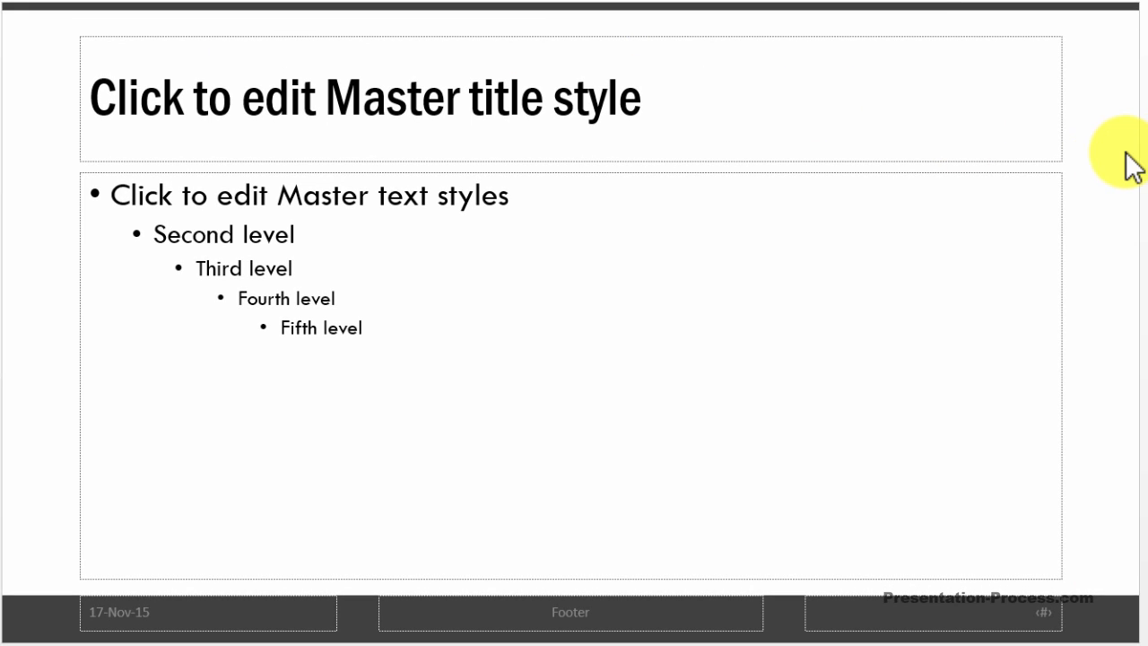
mouse_move(1123, 326)
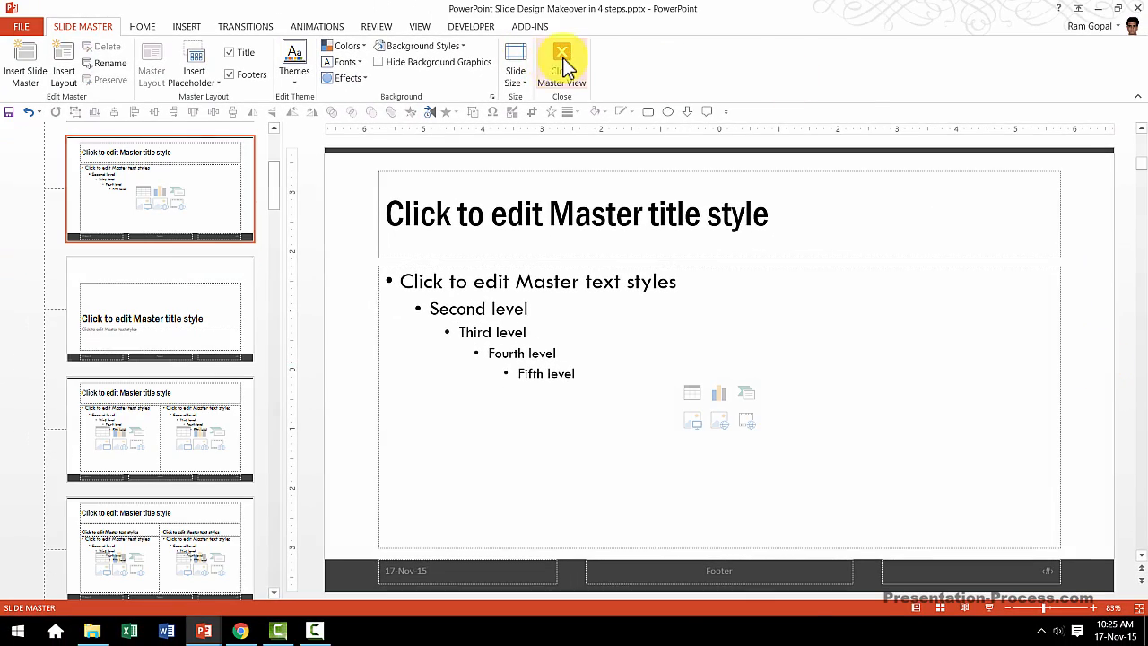
Close Master View to see slide 2 in Normal view
click(561, 55)
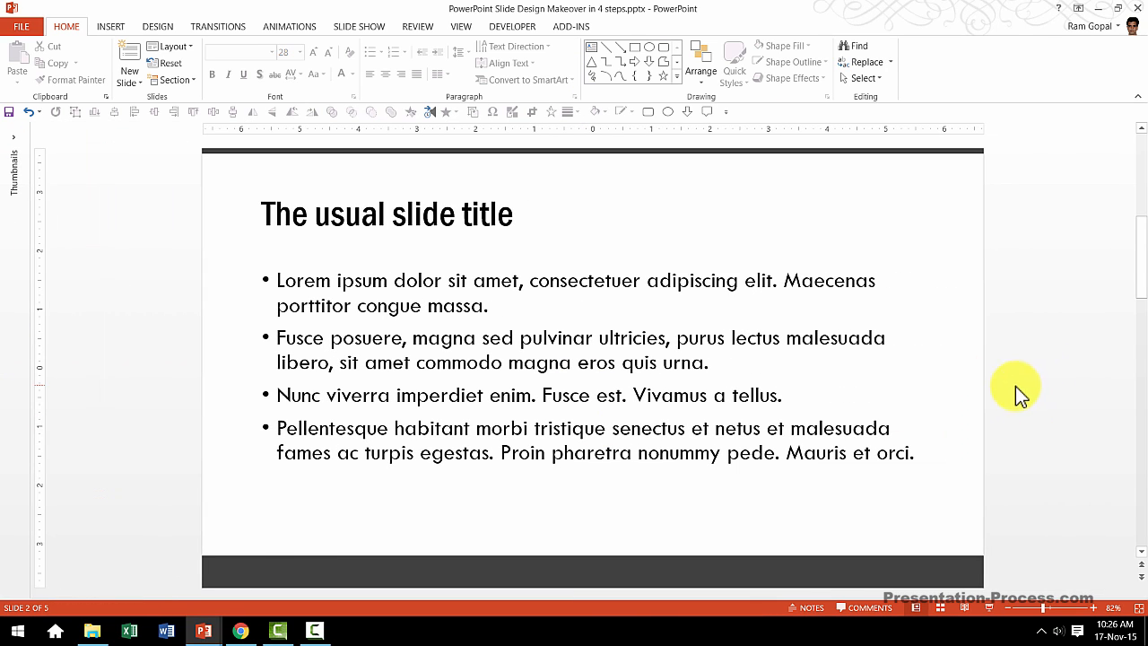
mouse_move(868, 362)
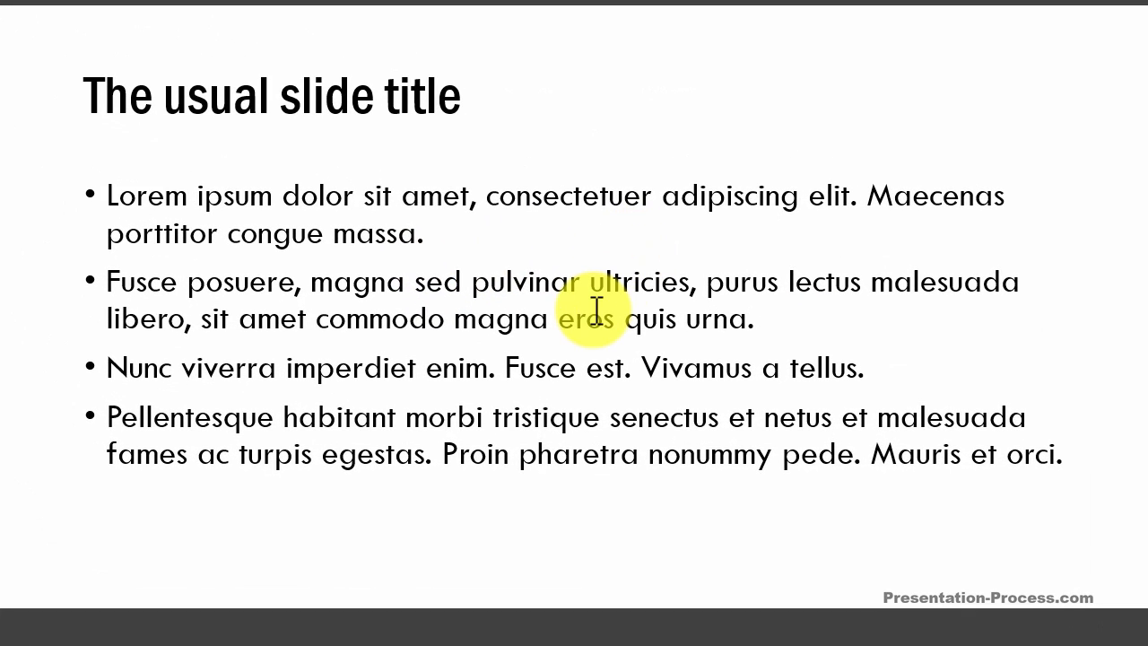
mouse_move(554, 505)
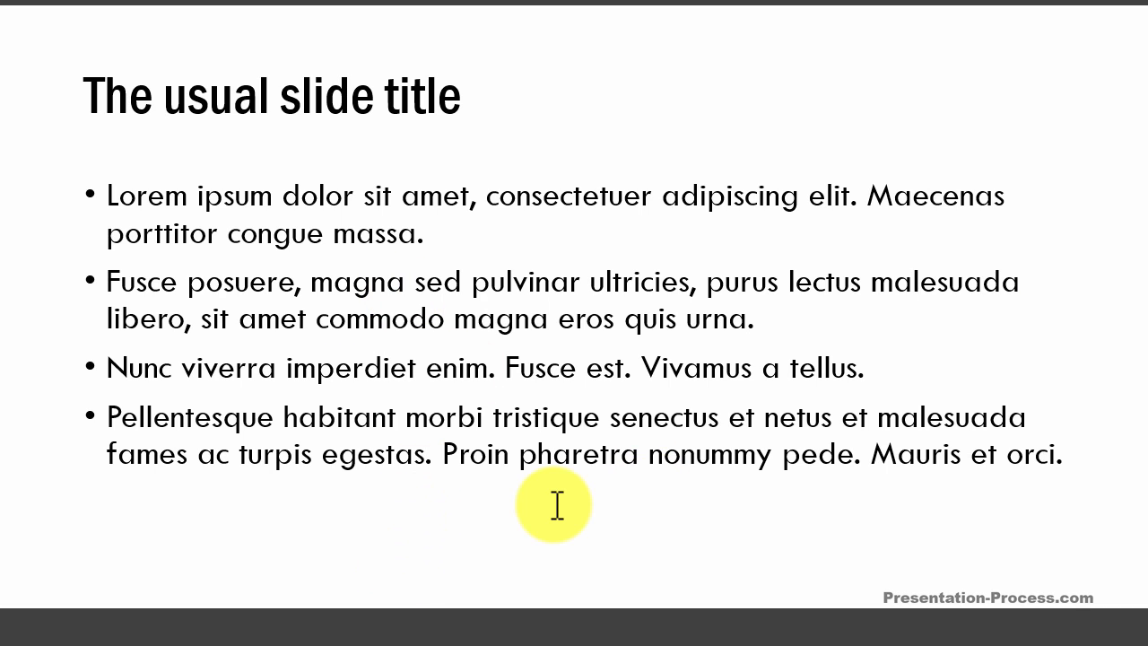
mouse_move(384, 580)
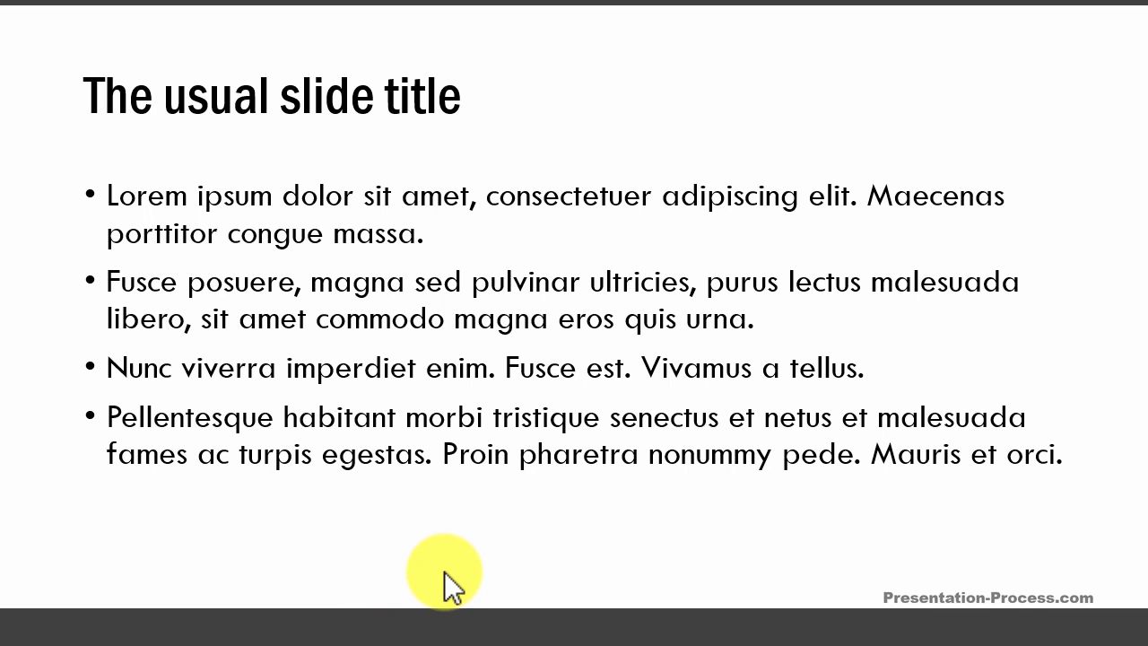
mouse_move(456, 581)
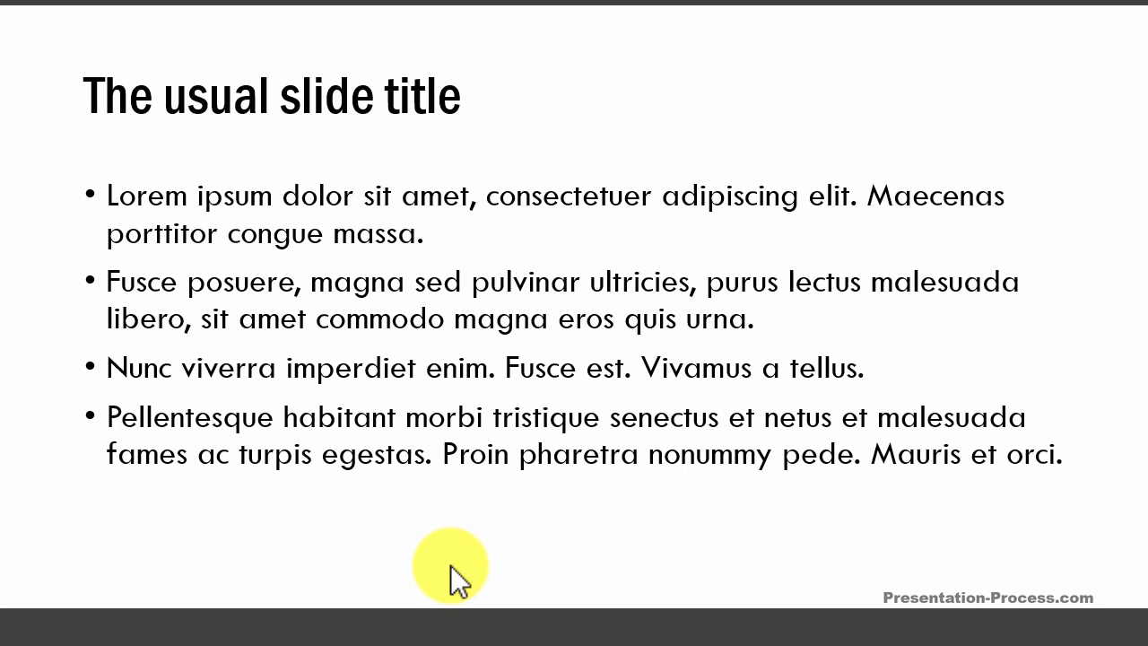
mouse_move(363, 499)
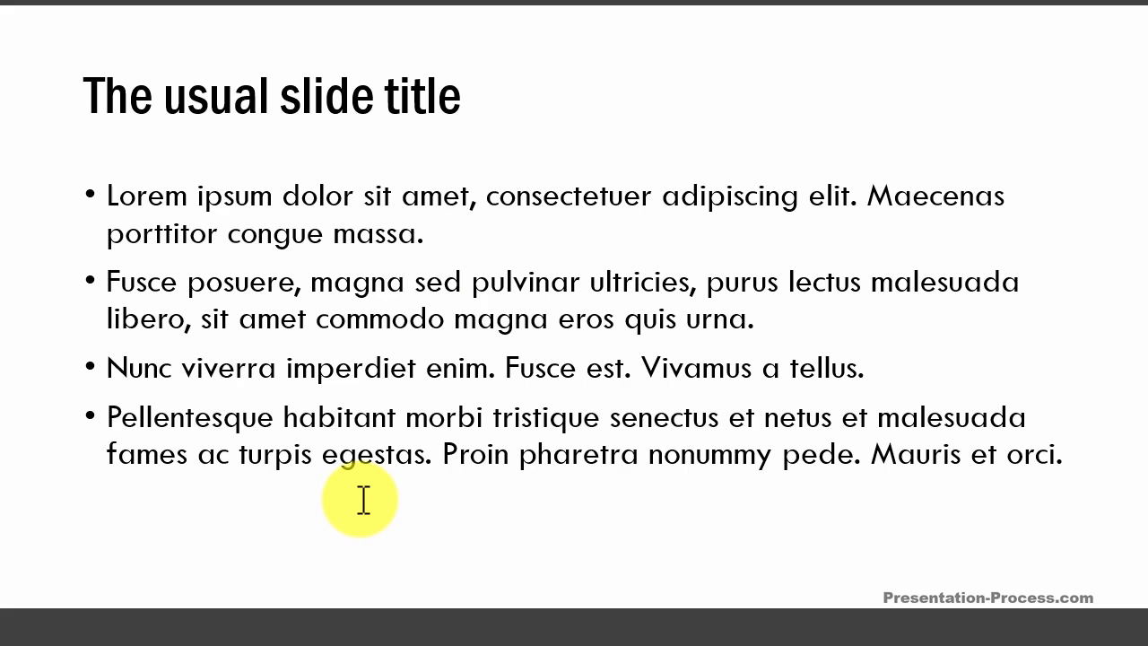
mouse_move(264, 568)
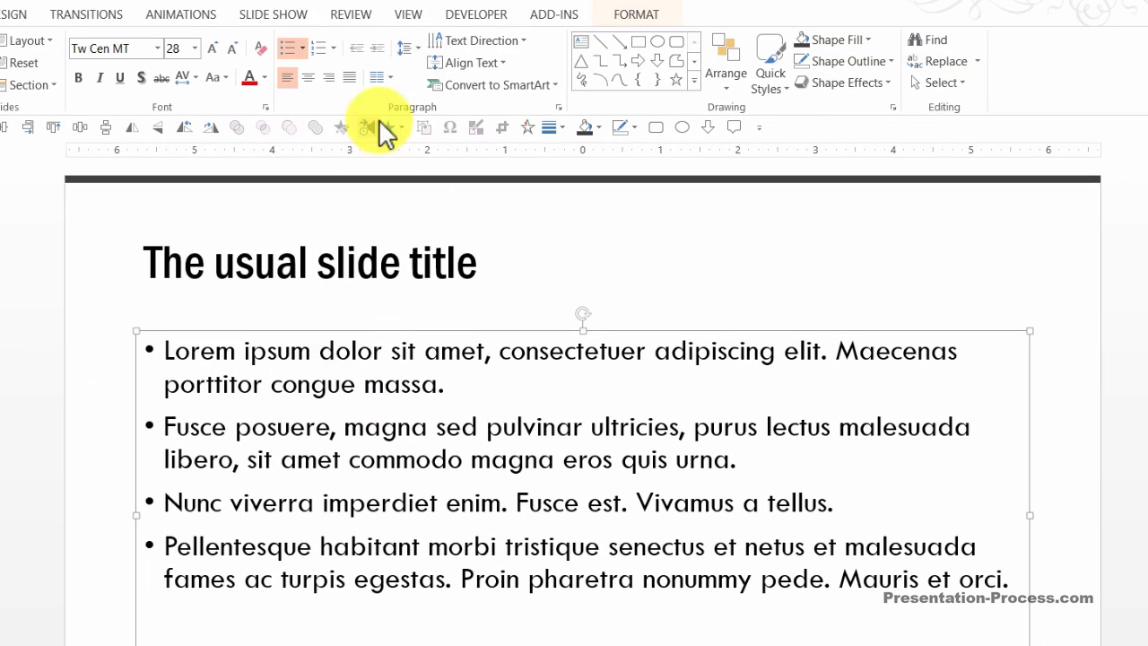
Set the body placeholder's paragraph Spacing After to 10 pt
click(406, 48)
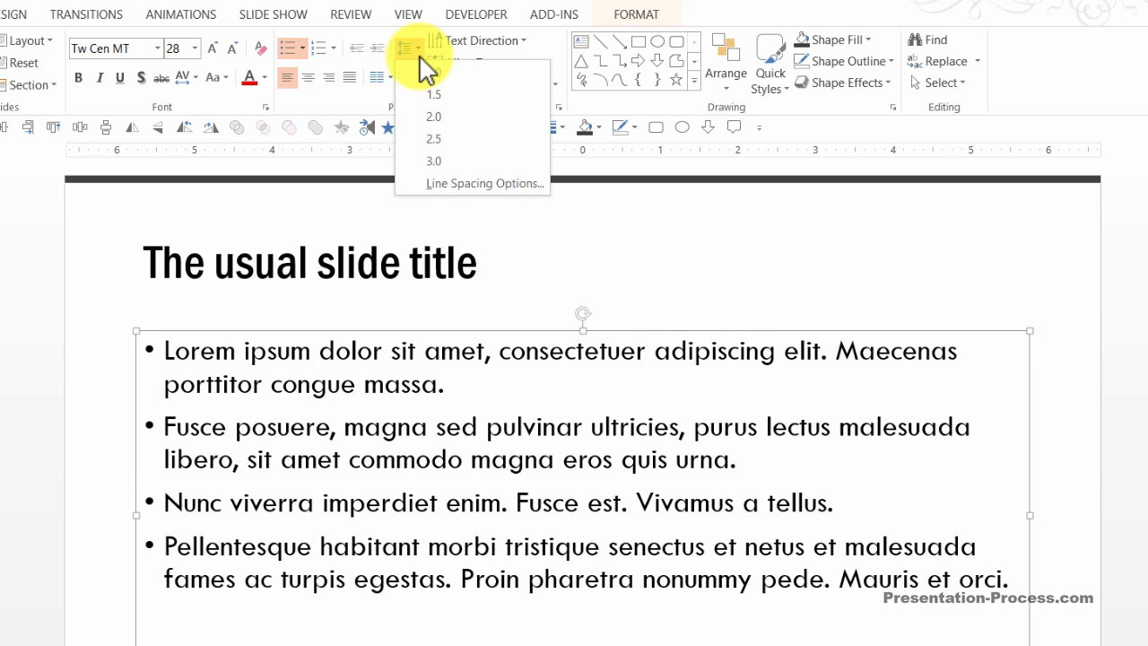
click(487, 183)
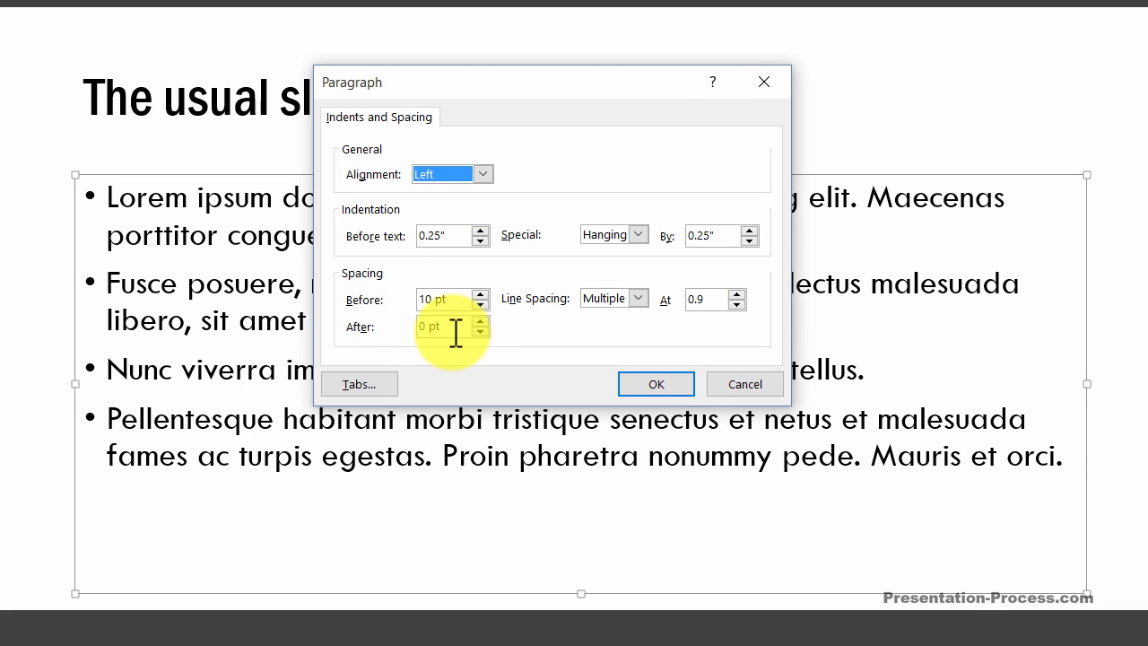
text(10)
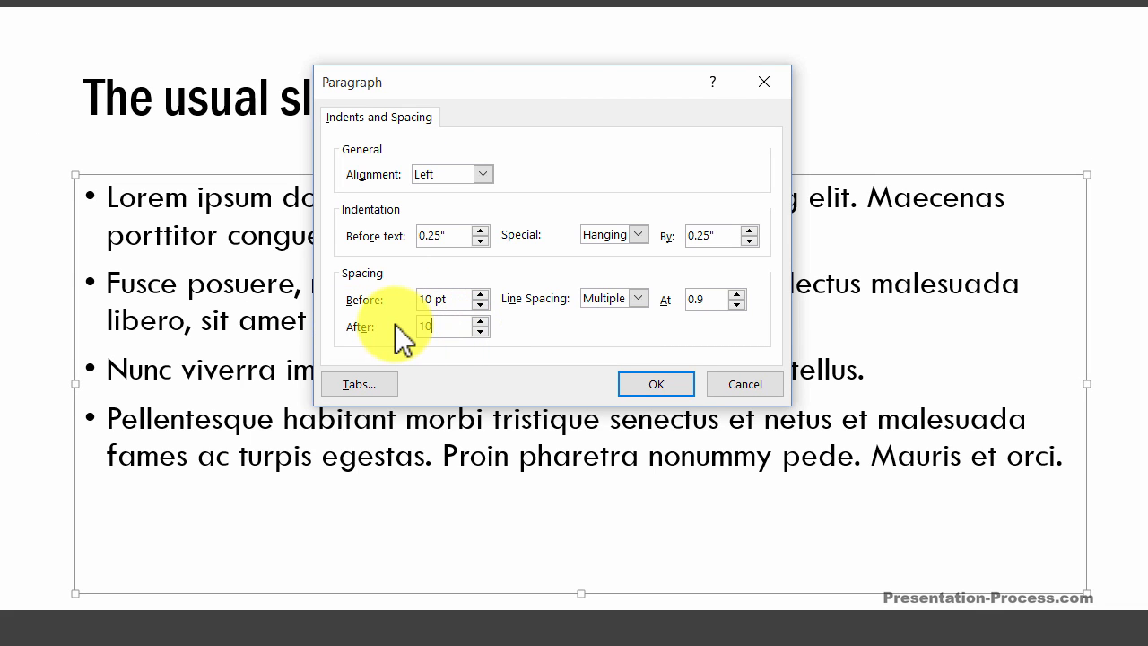
click(656, 383)
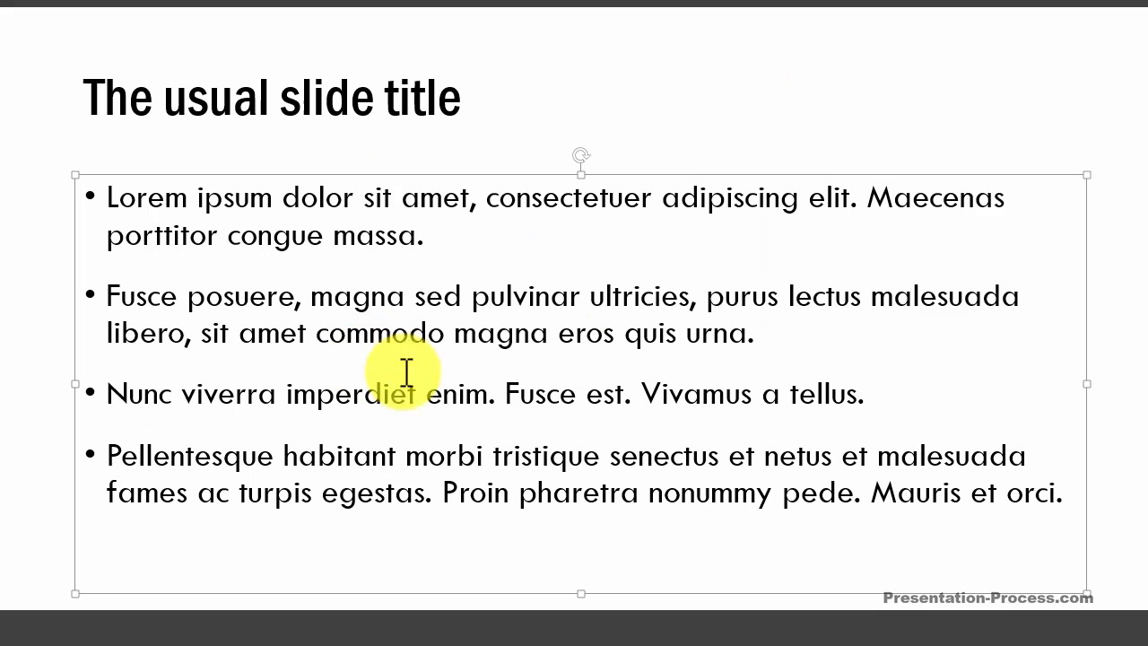
mouse_move(274, 269)
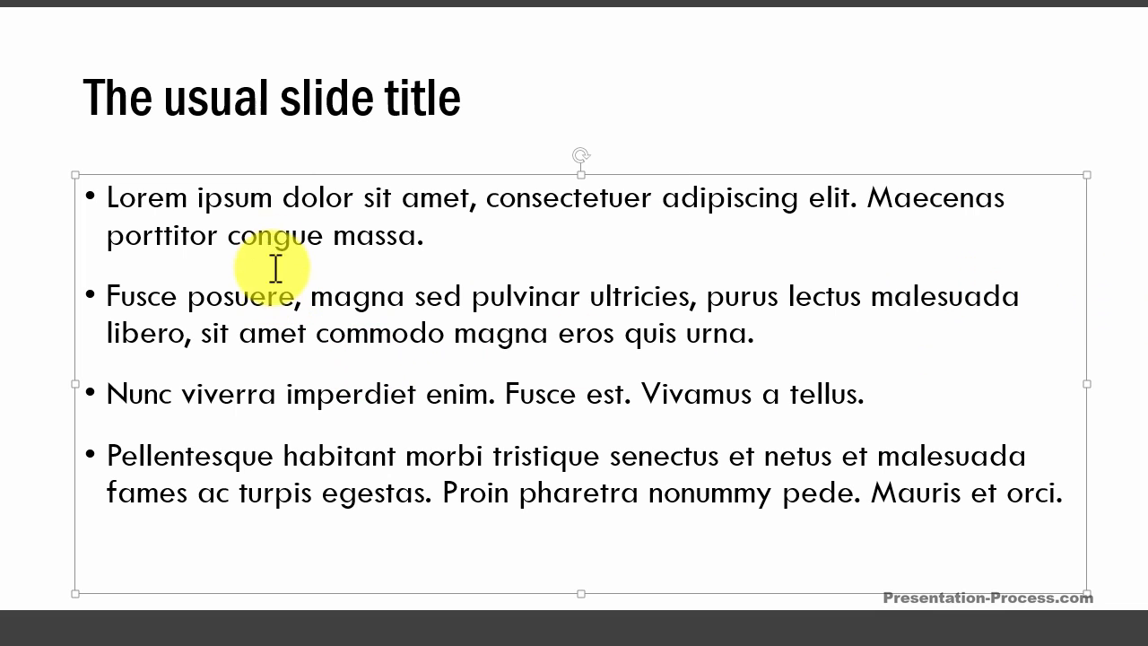
mouse_move(346, 525)
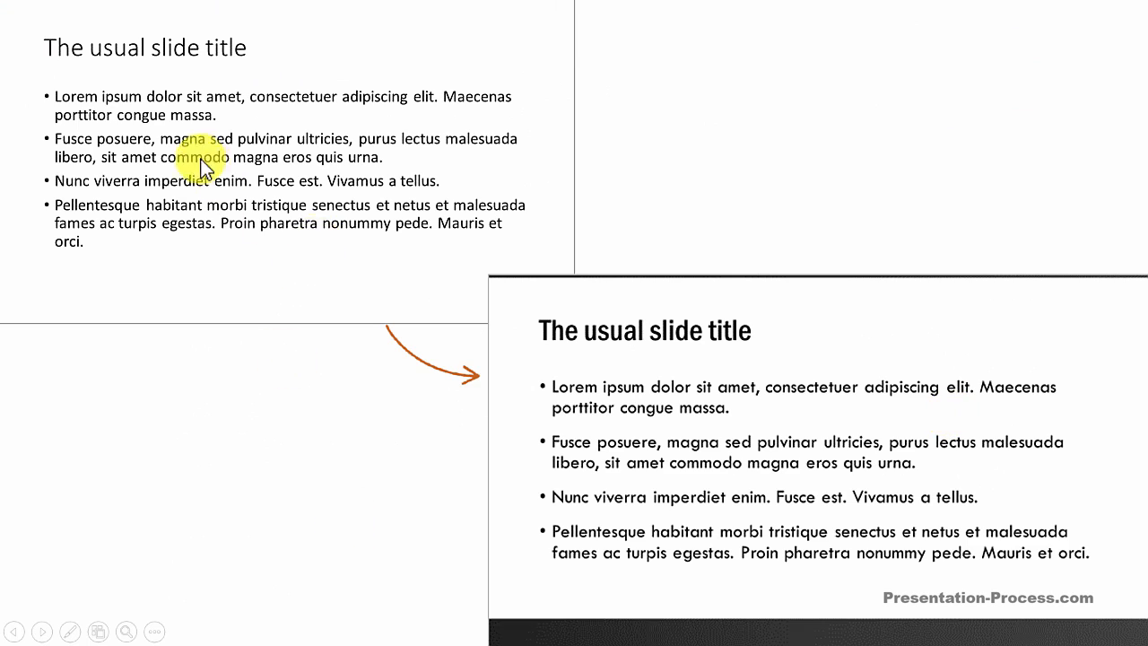
mouse_move(350, 444)
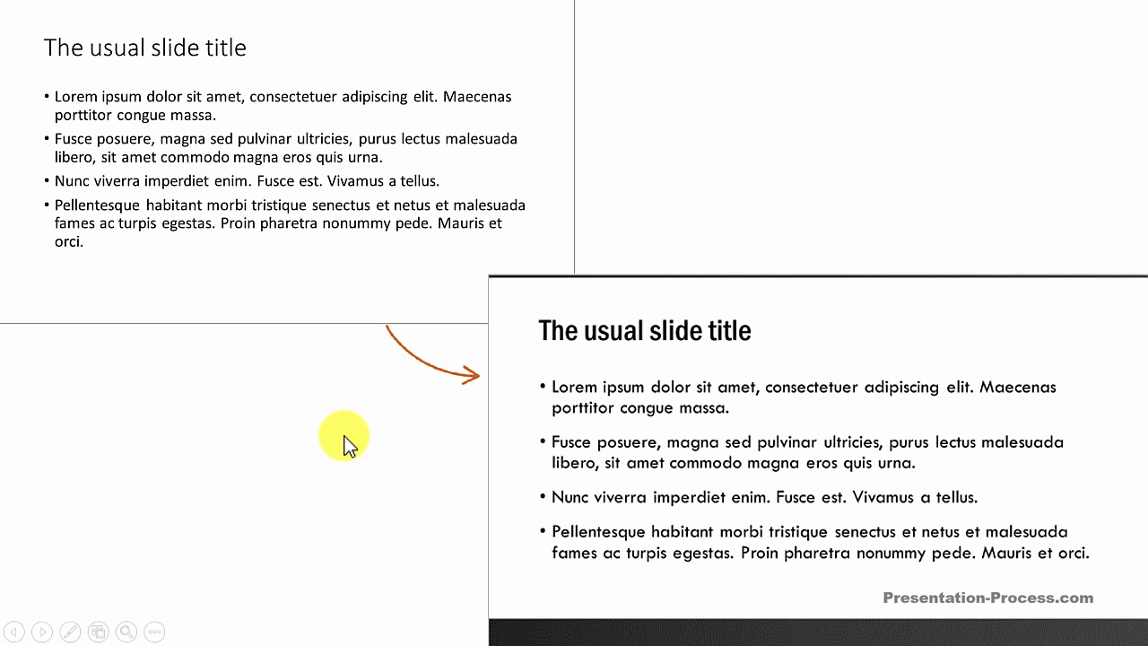
mouse_move(718, 488)
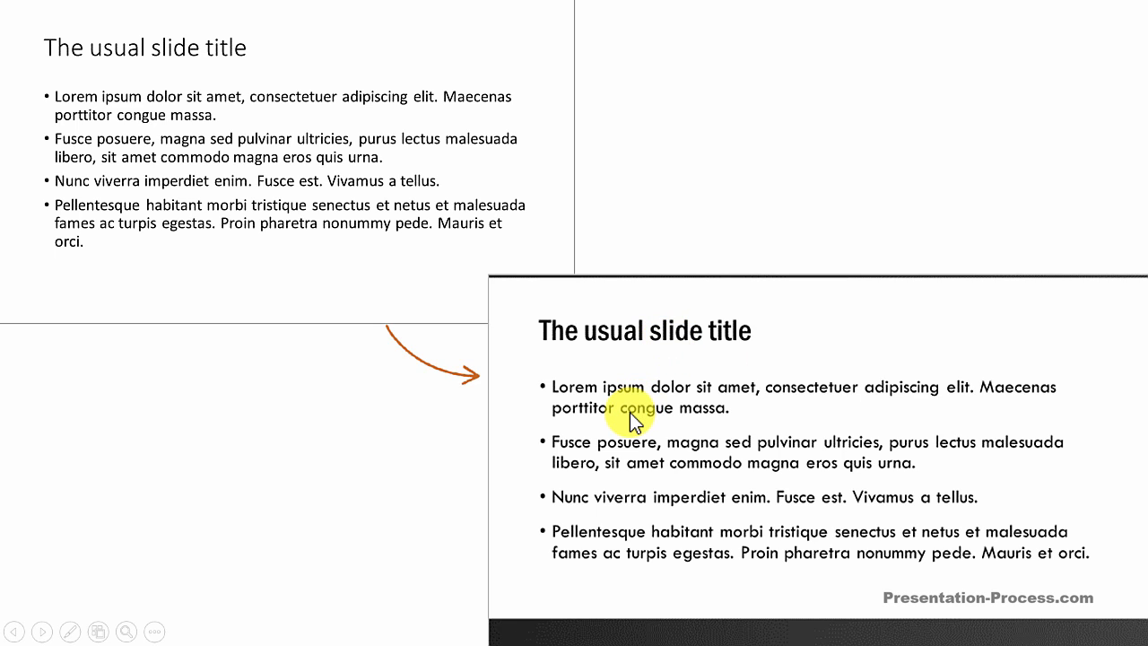
mouse_move(634, 632)
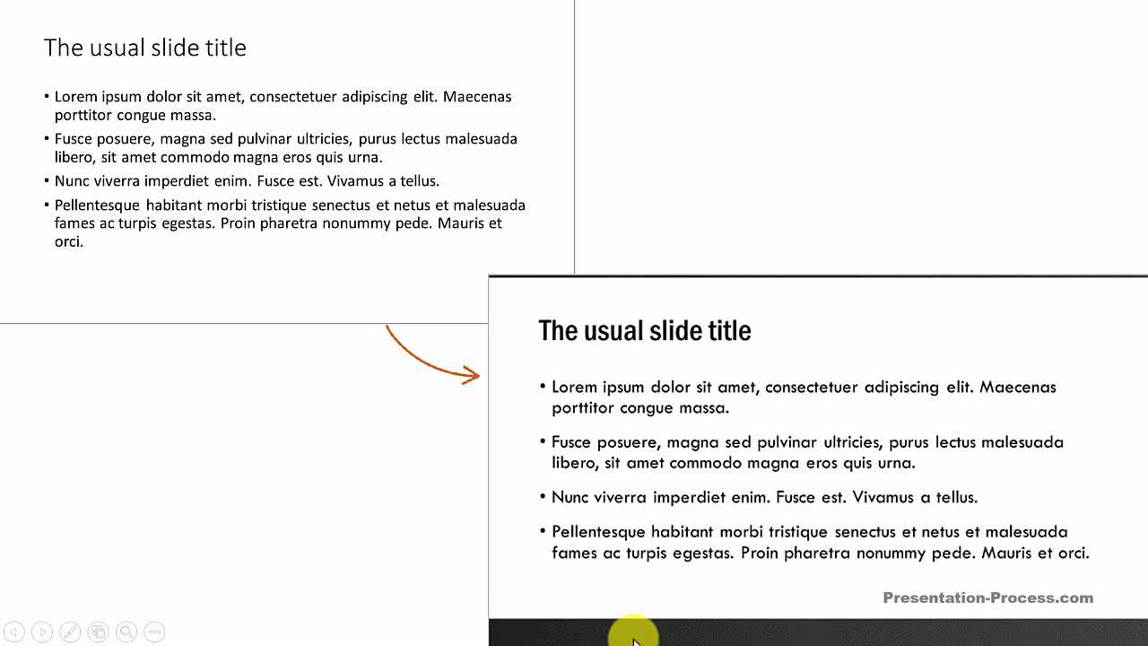
mouse_move(666, 641)
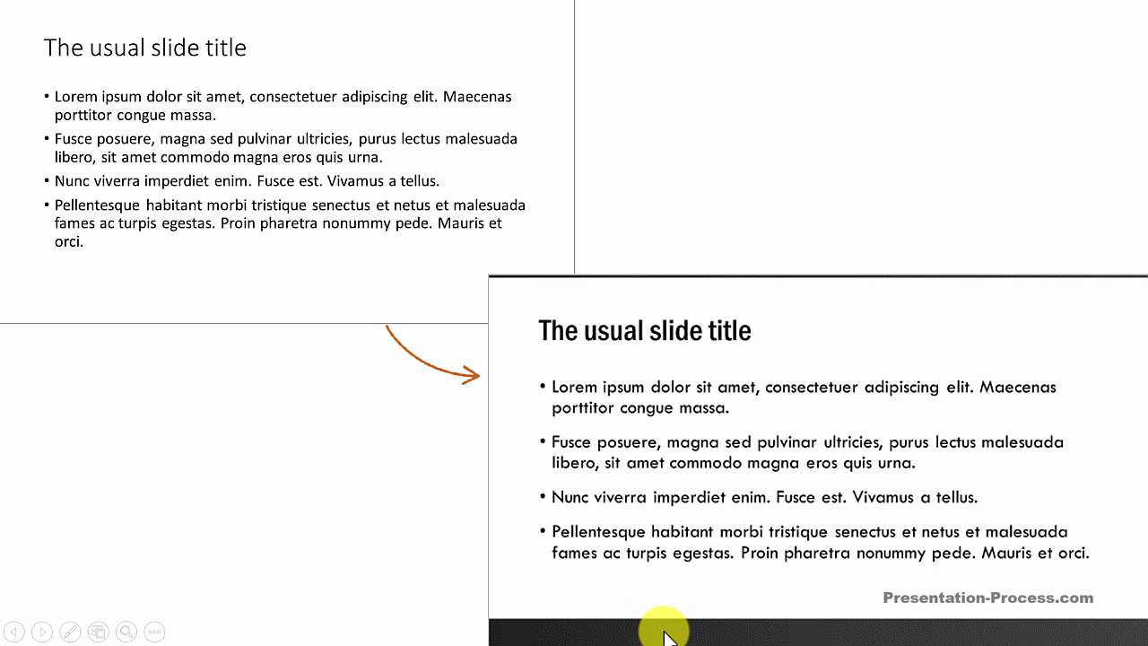
mouse_move(504, 425)
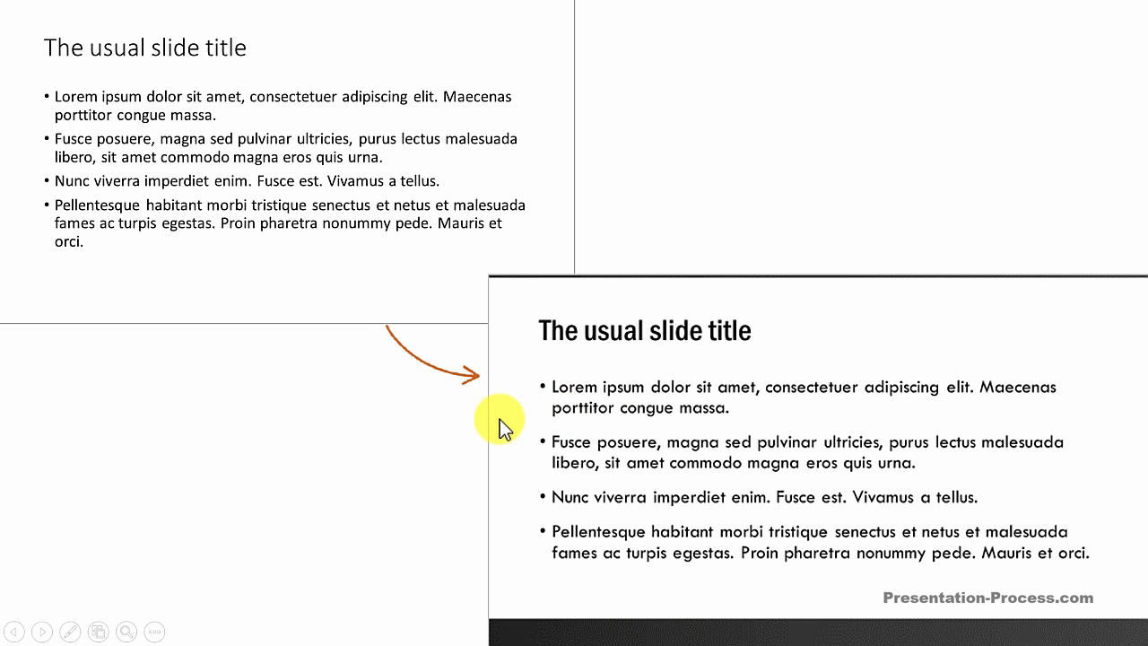
mouse_move(449, 561)
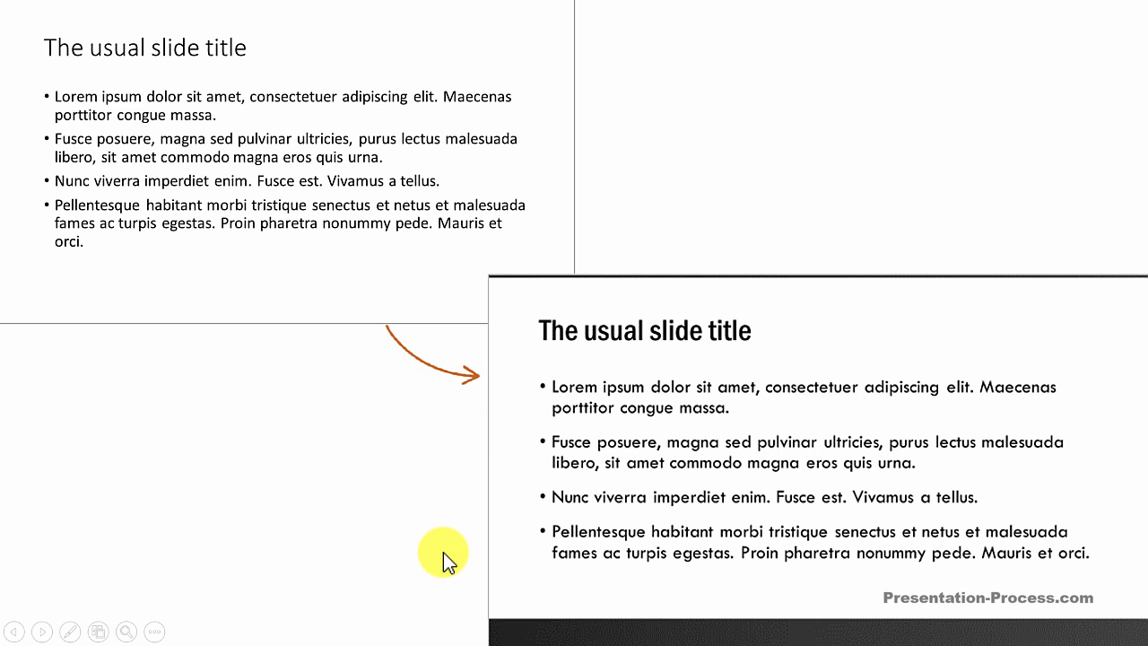